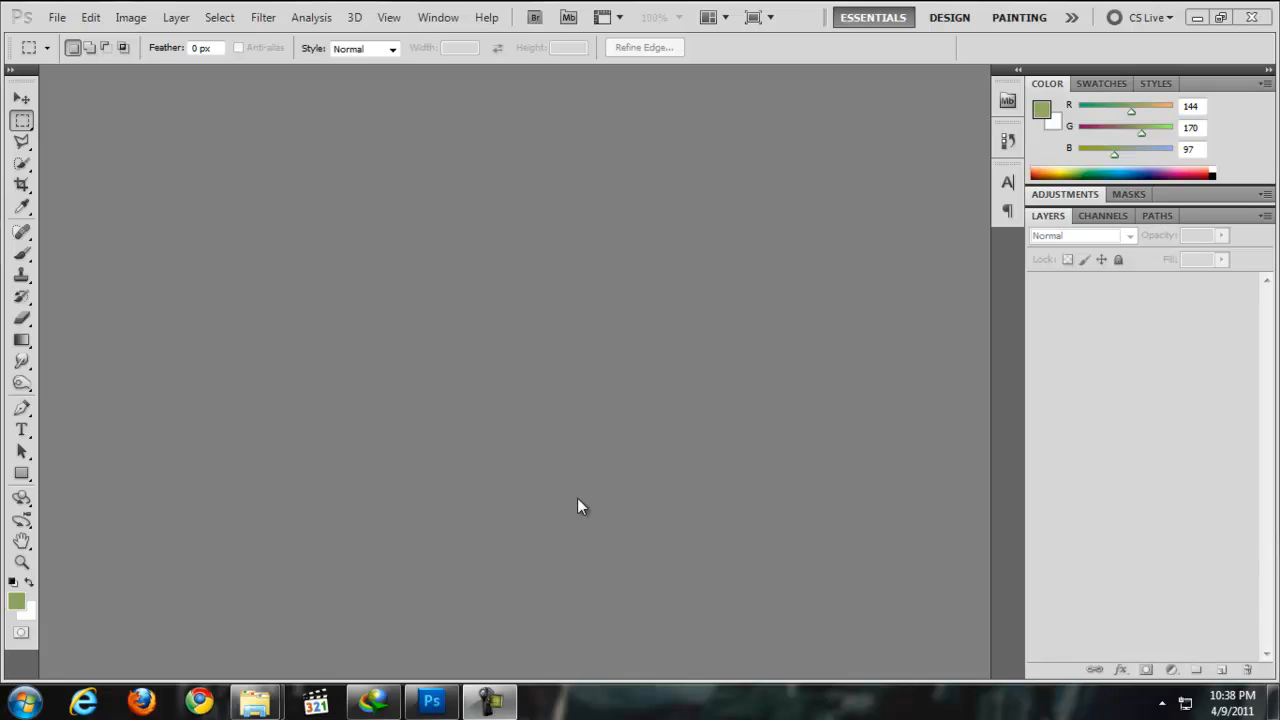
mouse_move(455, 568)
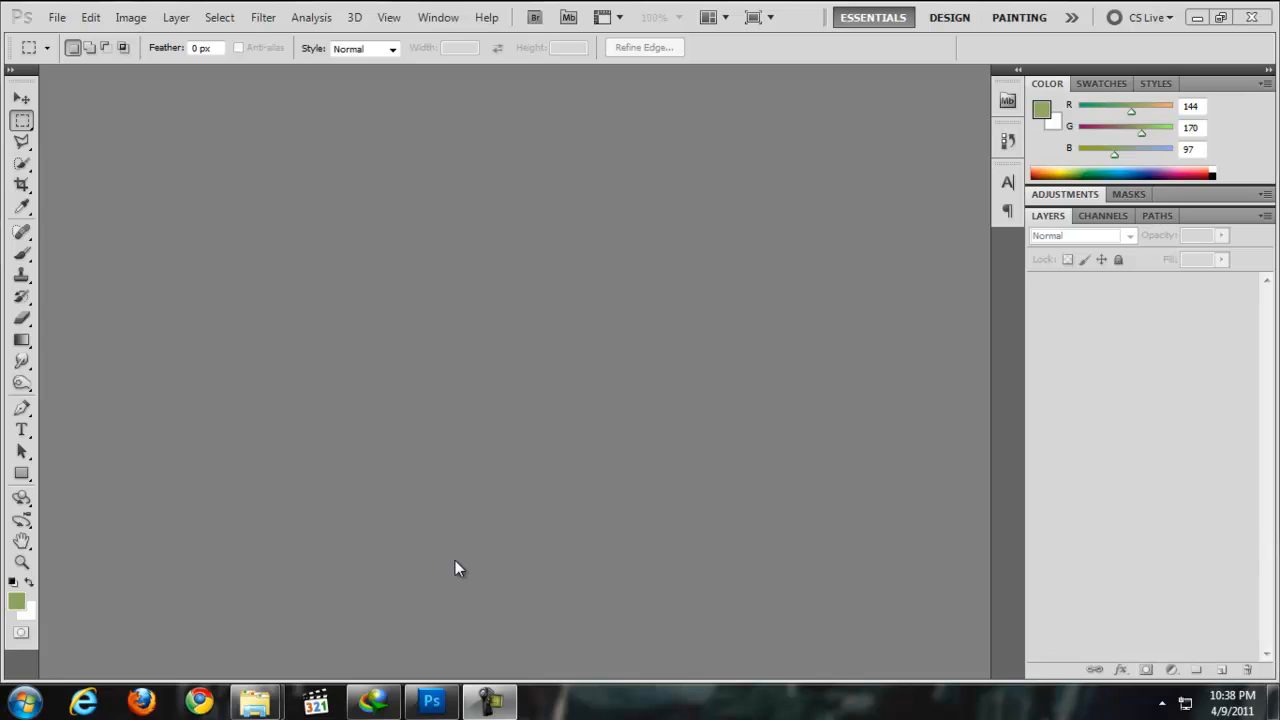
mouse_move(456, 570)
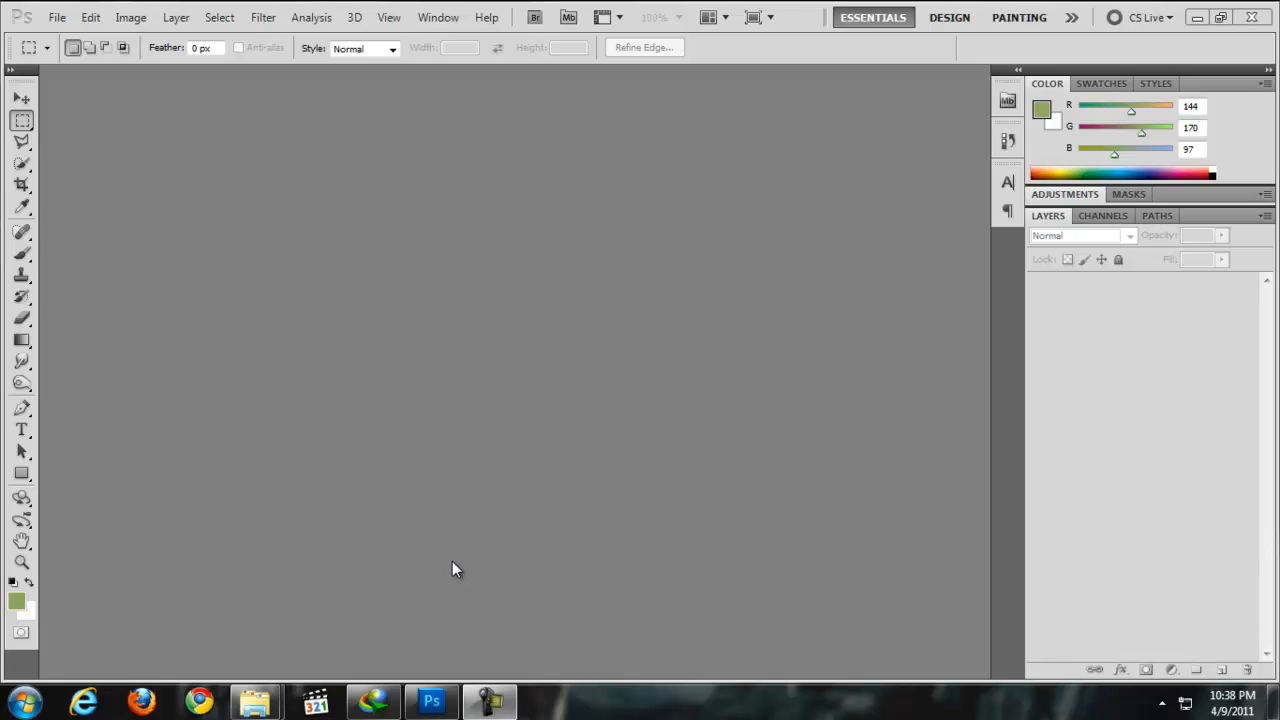
mouse_move(359, 491)
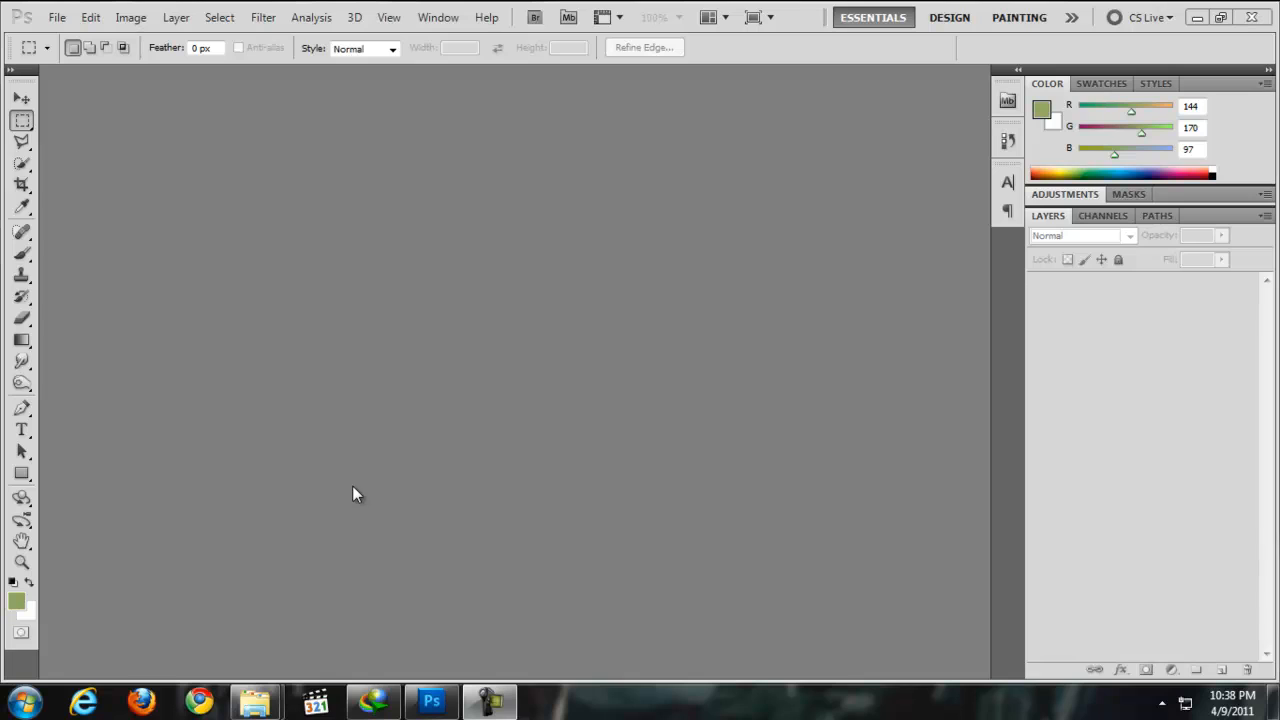
mouse_move(470, 420)
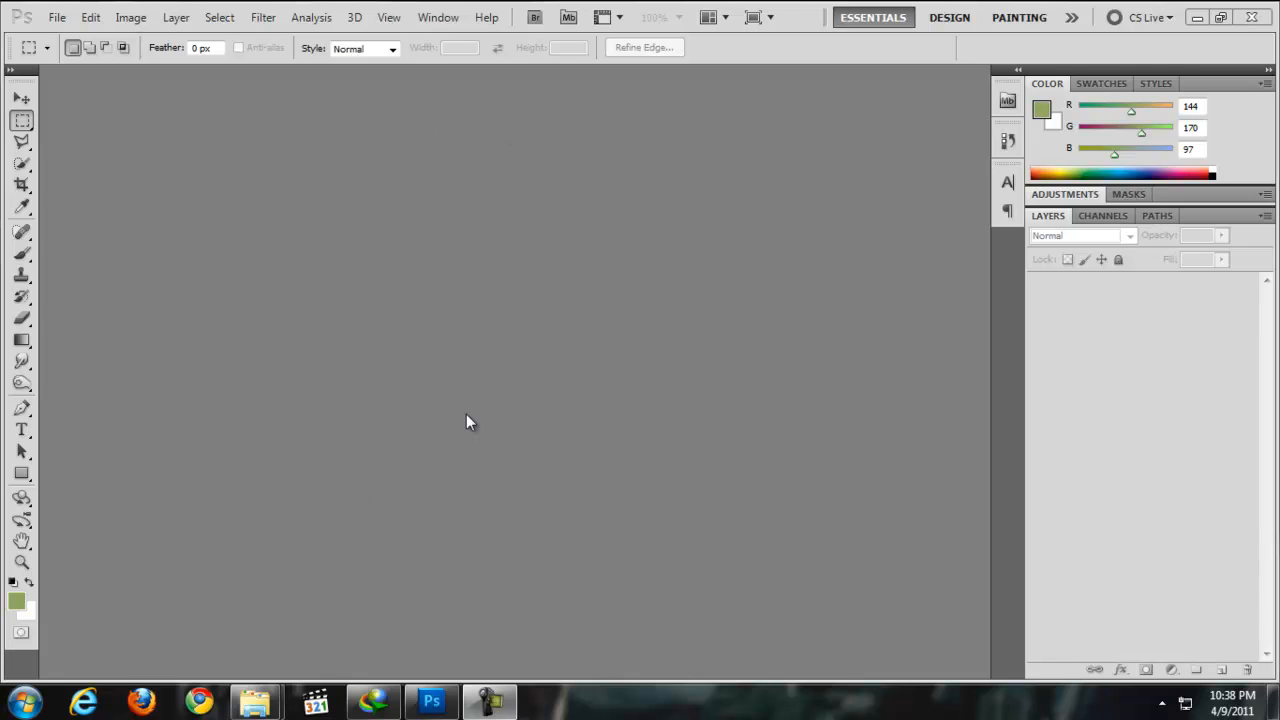
mouse_move(378, 248)
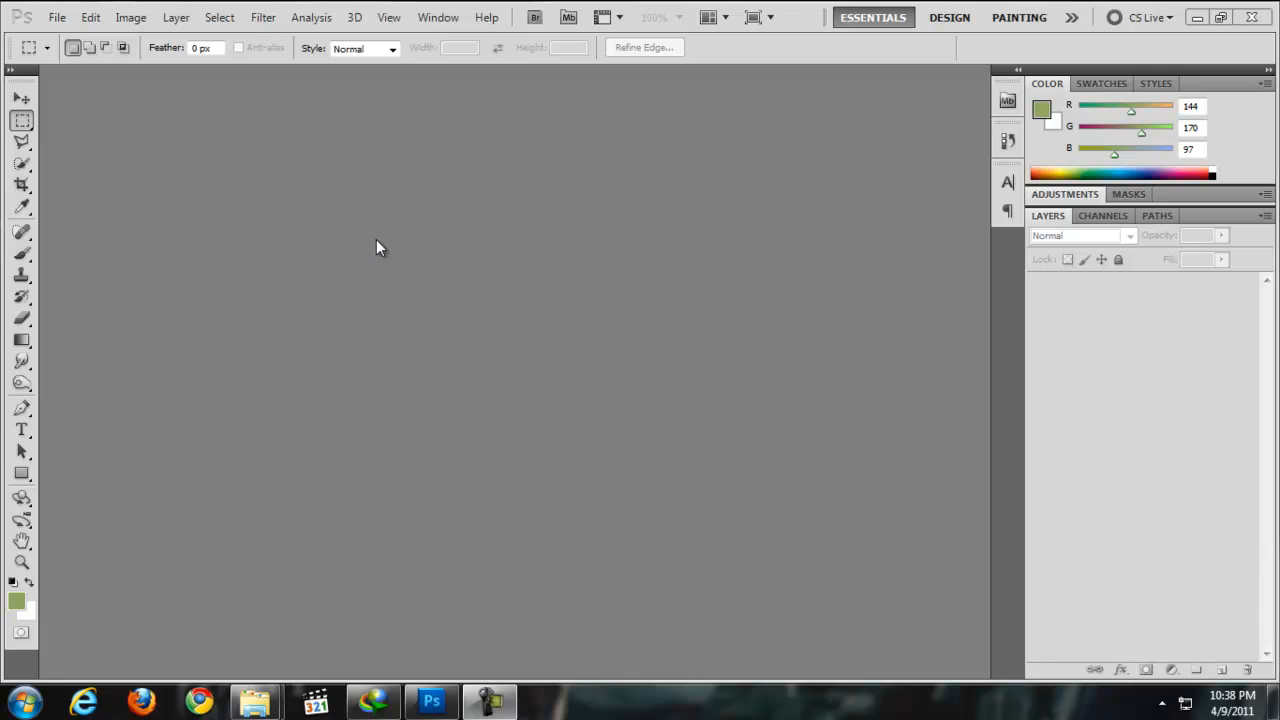
mouse_move(312, 310)
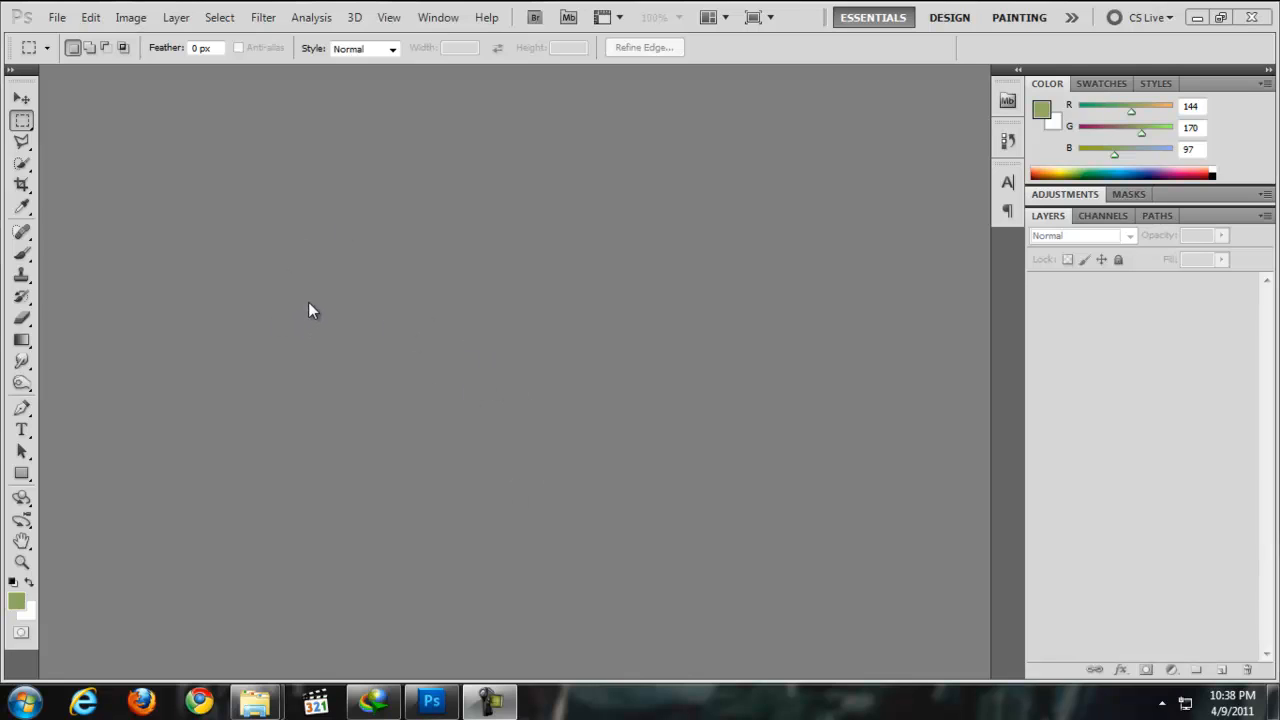
mouse_move(297, 247)
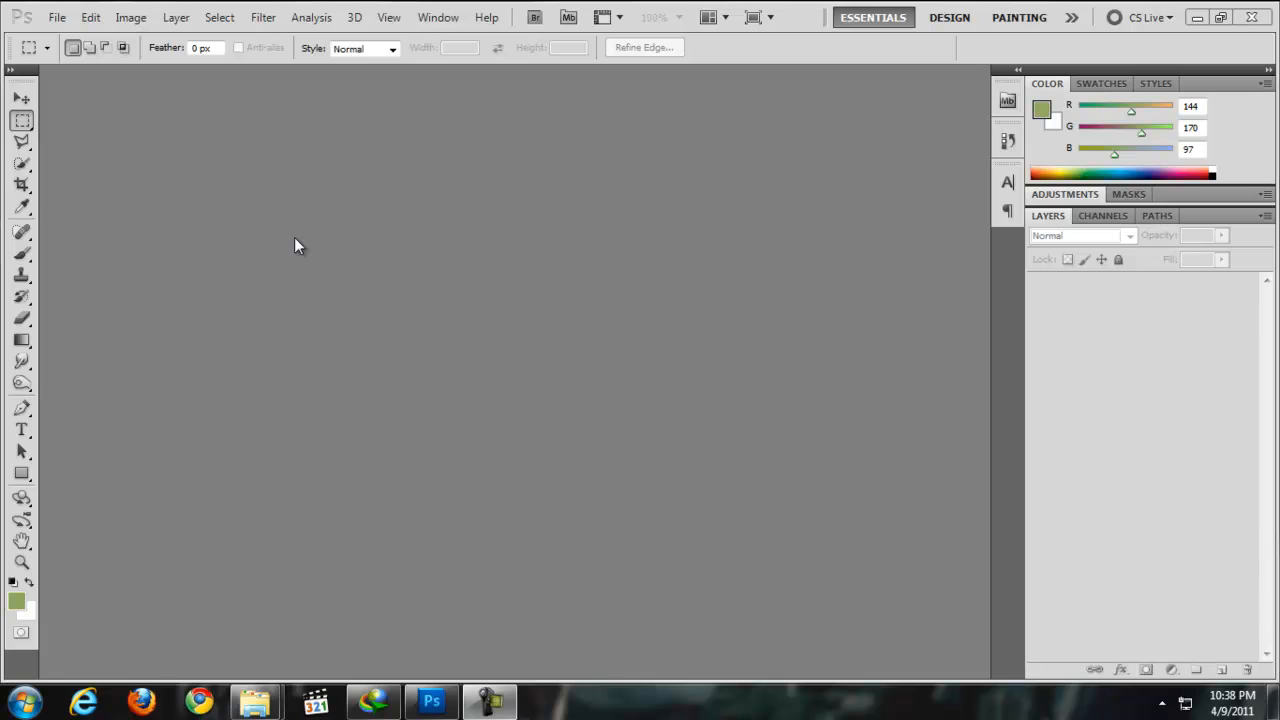
mouse_move(447, 316)
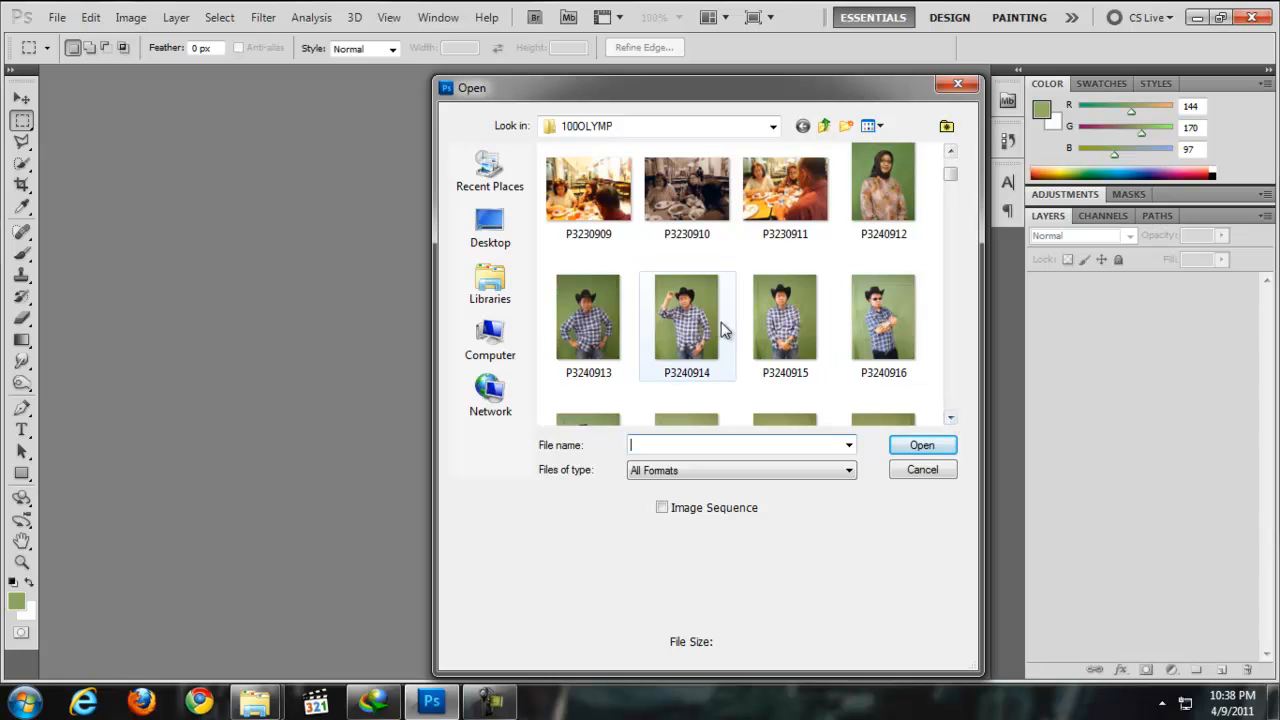
Step: Open P3240914 and convert its locked Background into the editable Layer 0
double_click(686, 318)
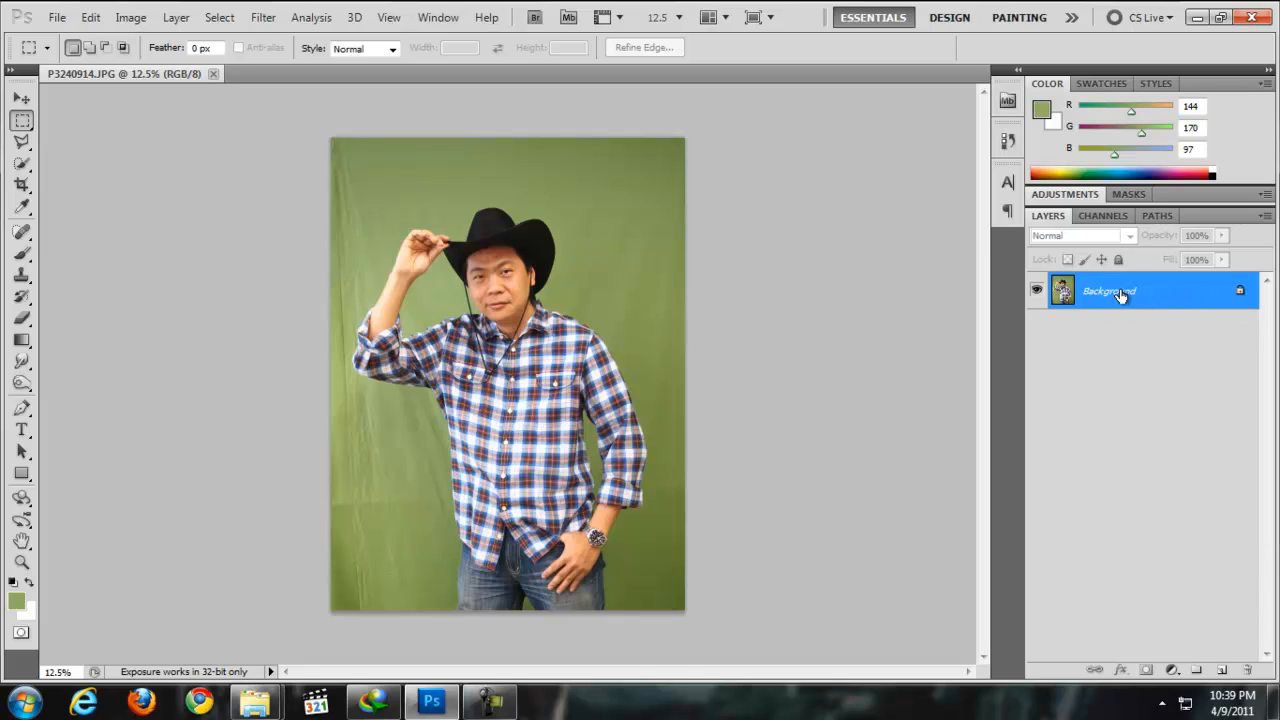
double_click(1109, 291)
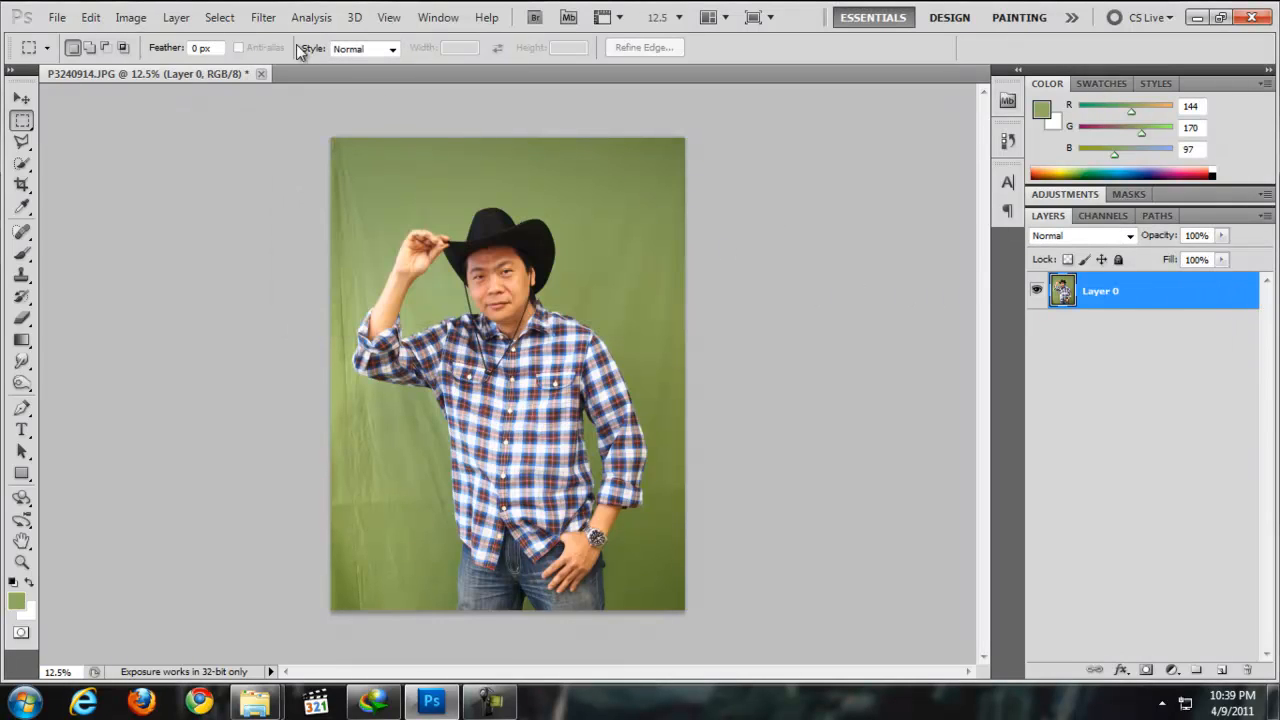
left_click(219, 17)
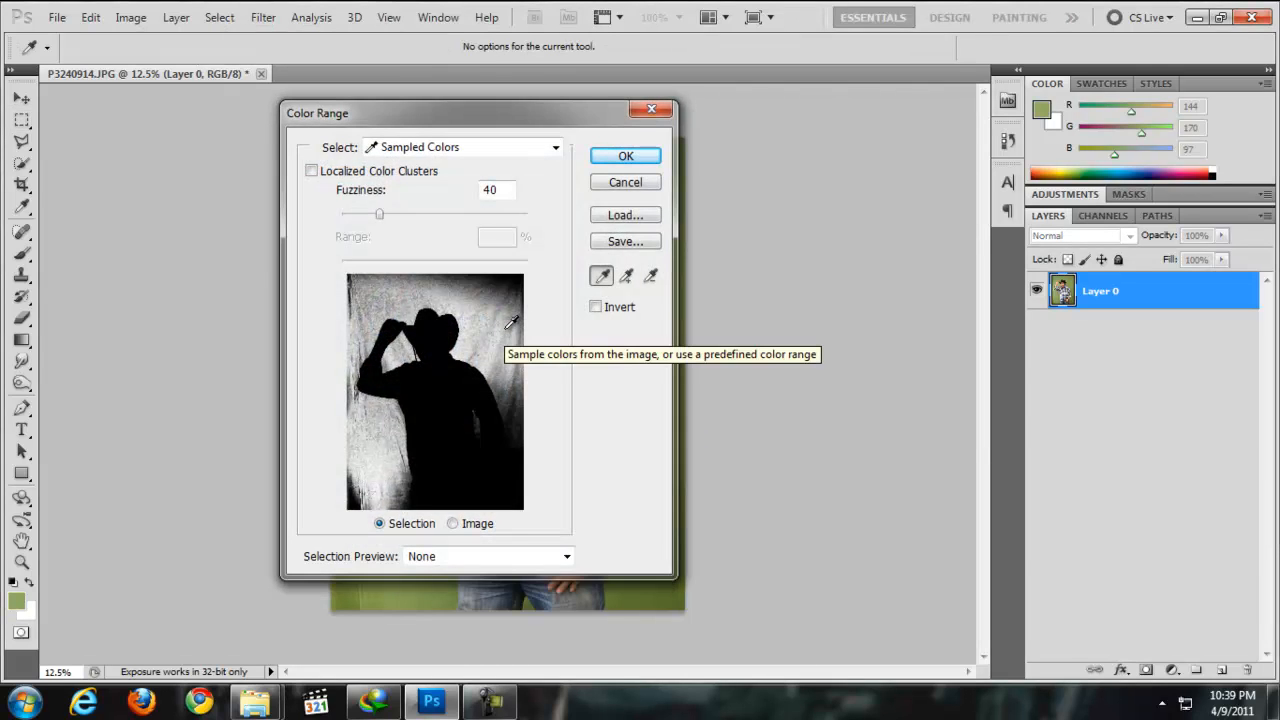
Step: Color Range-sample the green backdrop, adding upper, lower and arm-side green areas
key("shift")
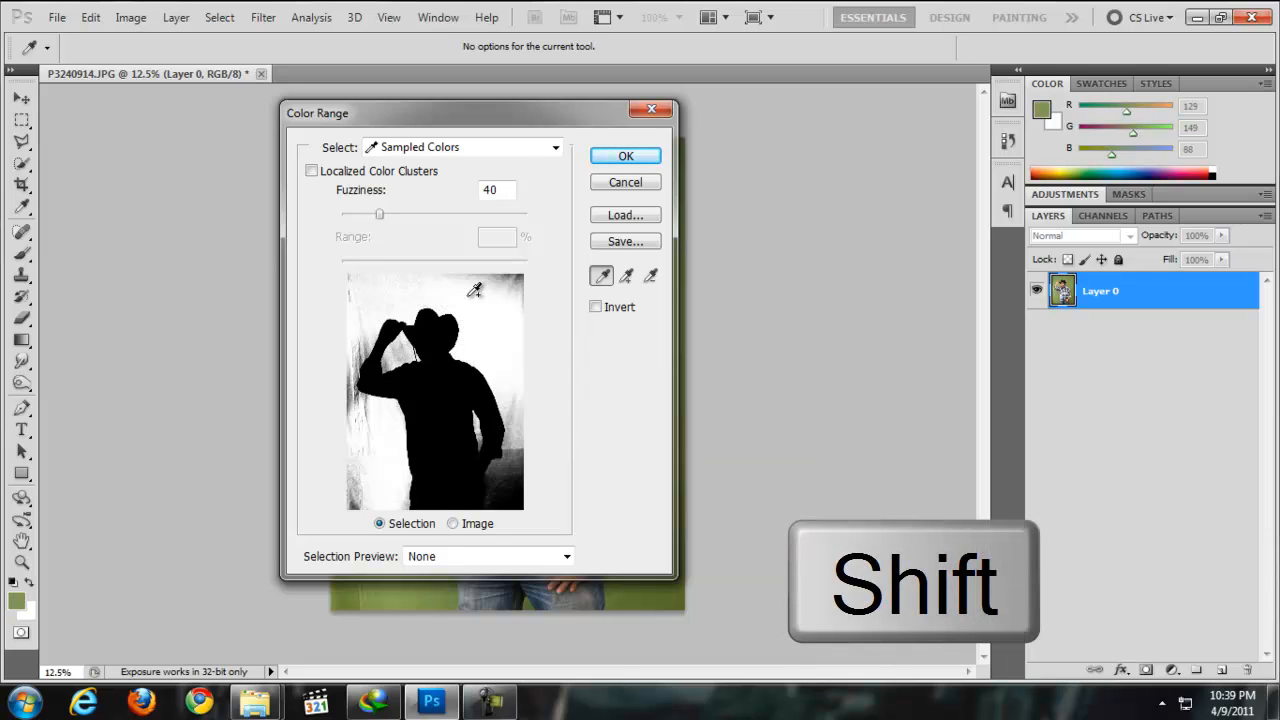
left_click(528, 383)
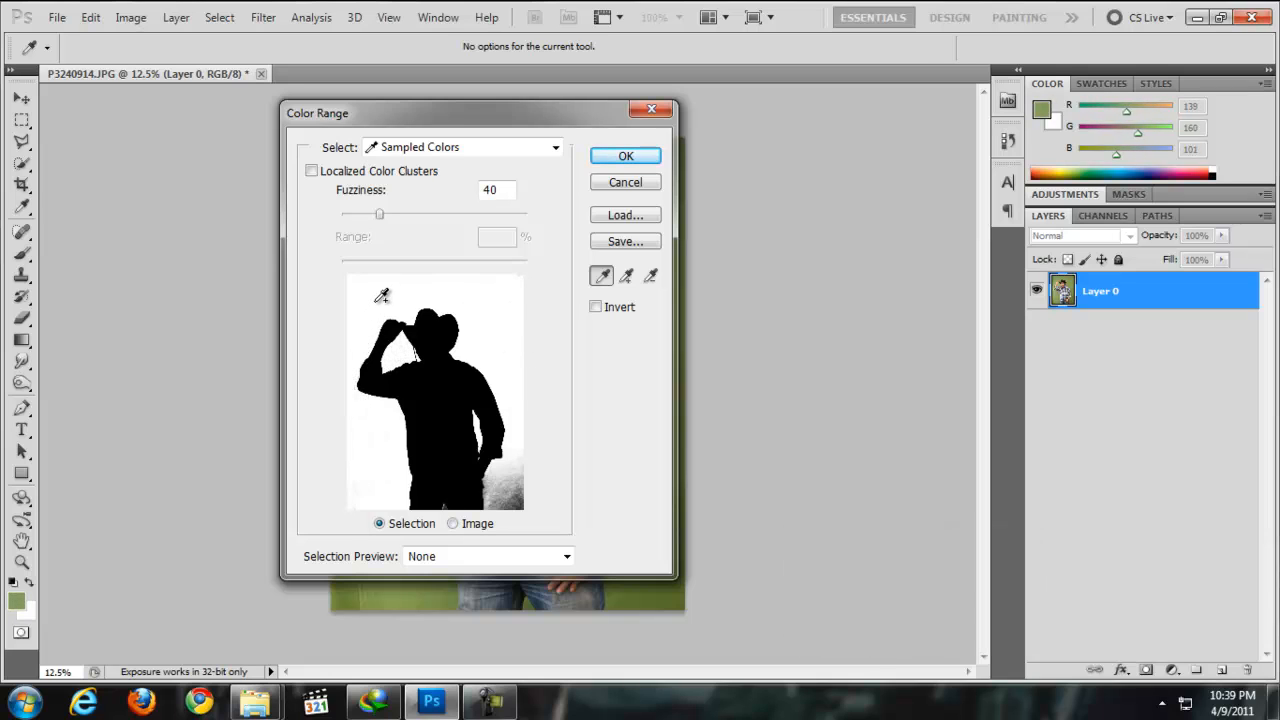
left_click(520, 400)
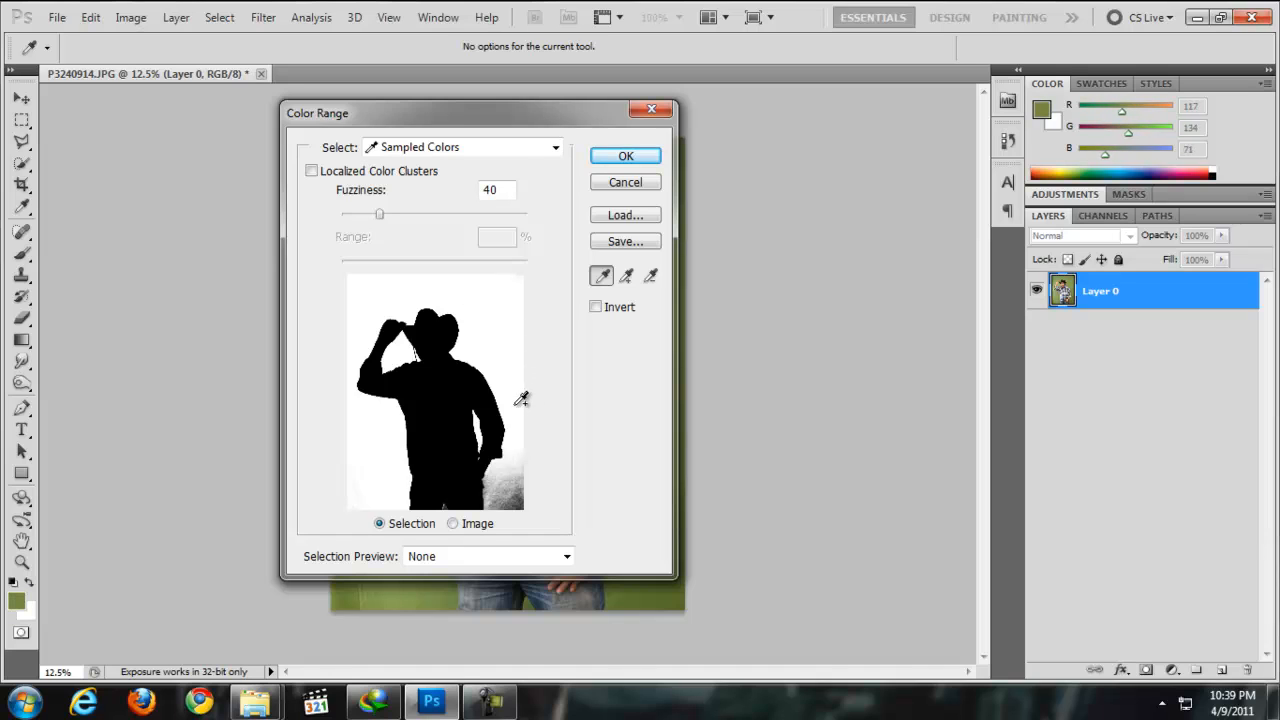
left_click(517, 500)
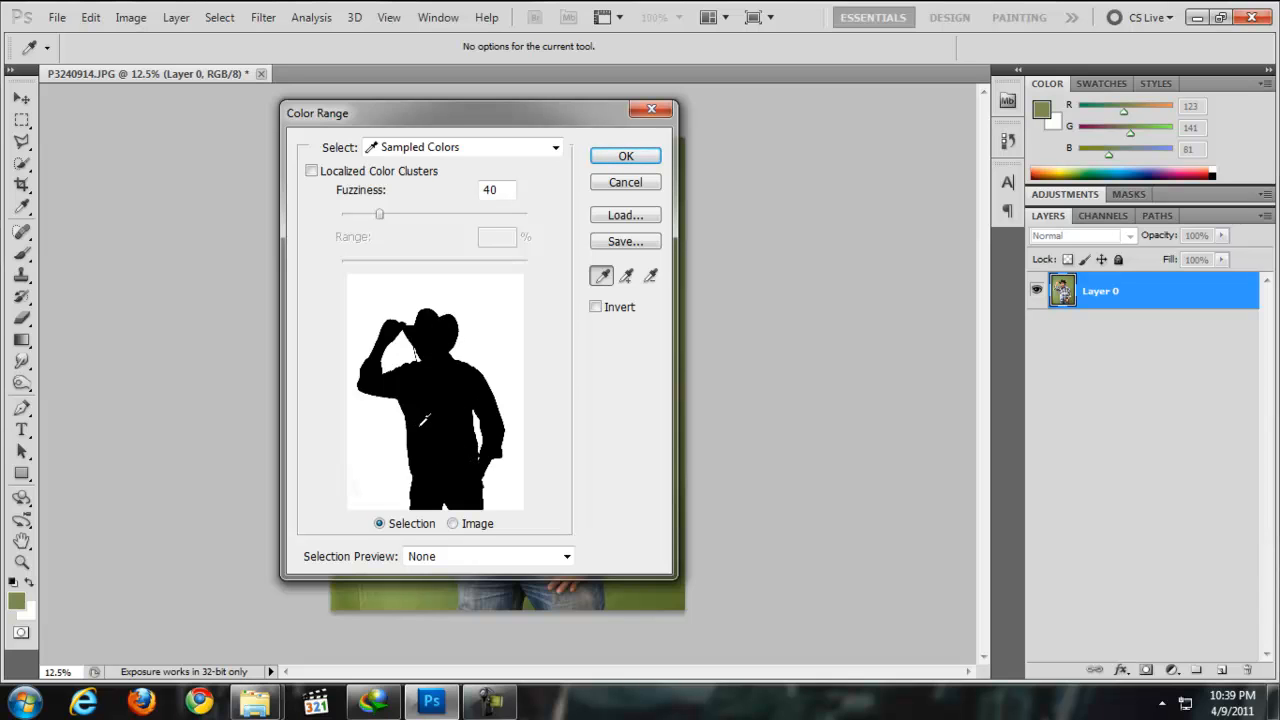
mouse_move(493, 400)
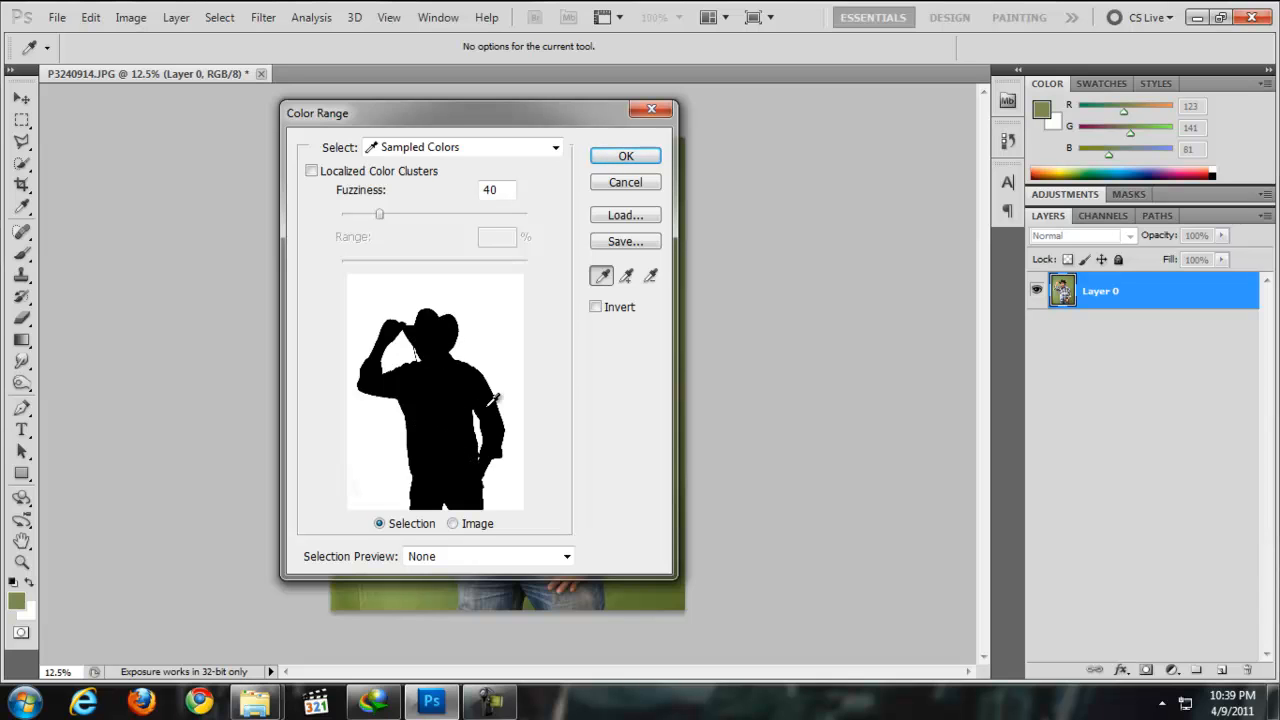
left_click(625, 155)
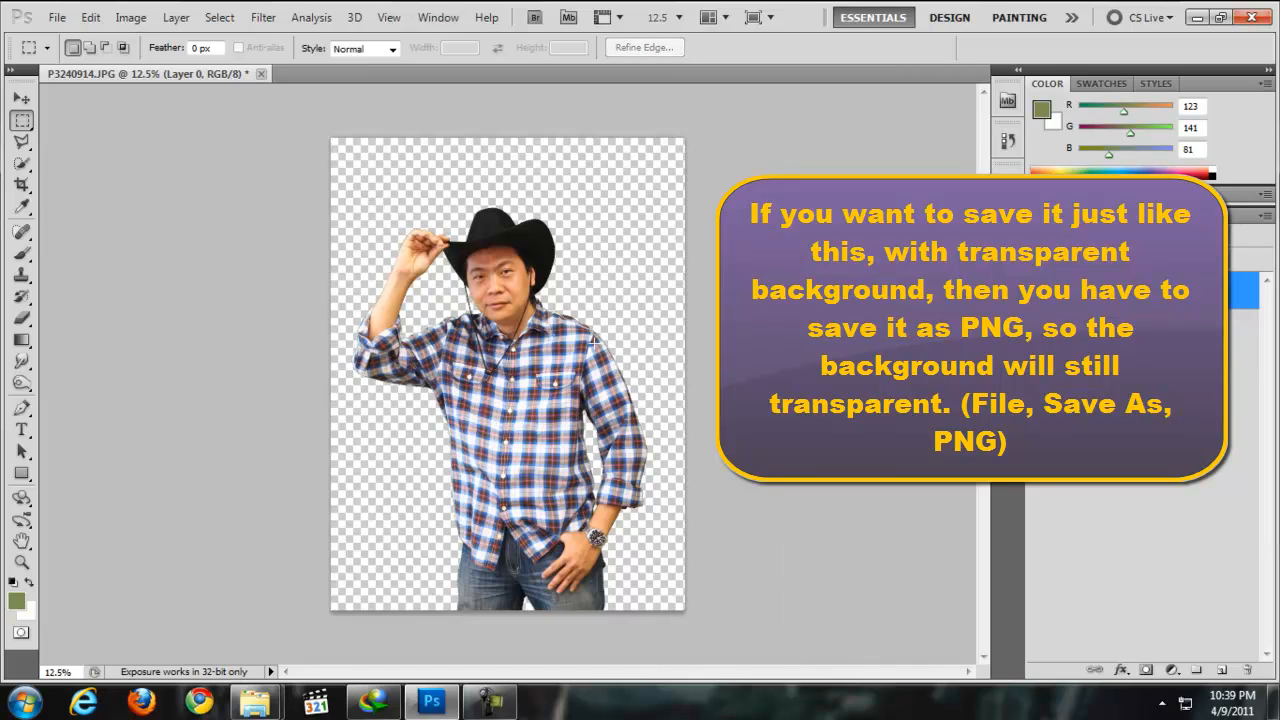
mouse_move(270, 402)
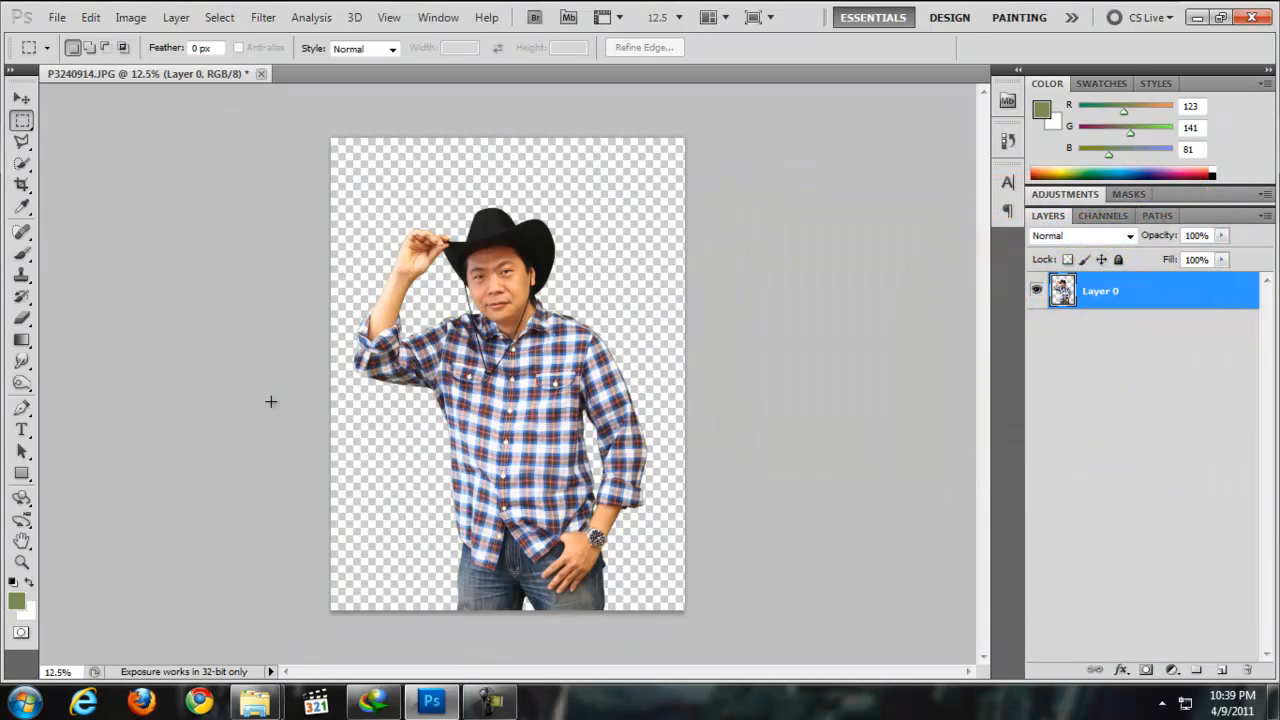
Step: Open the nature-wild01 forest path picture from the Pictures library
left_click(255, 700)
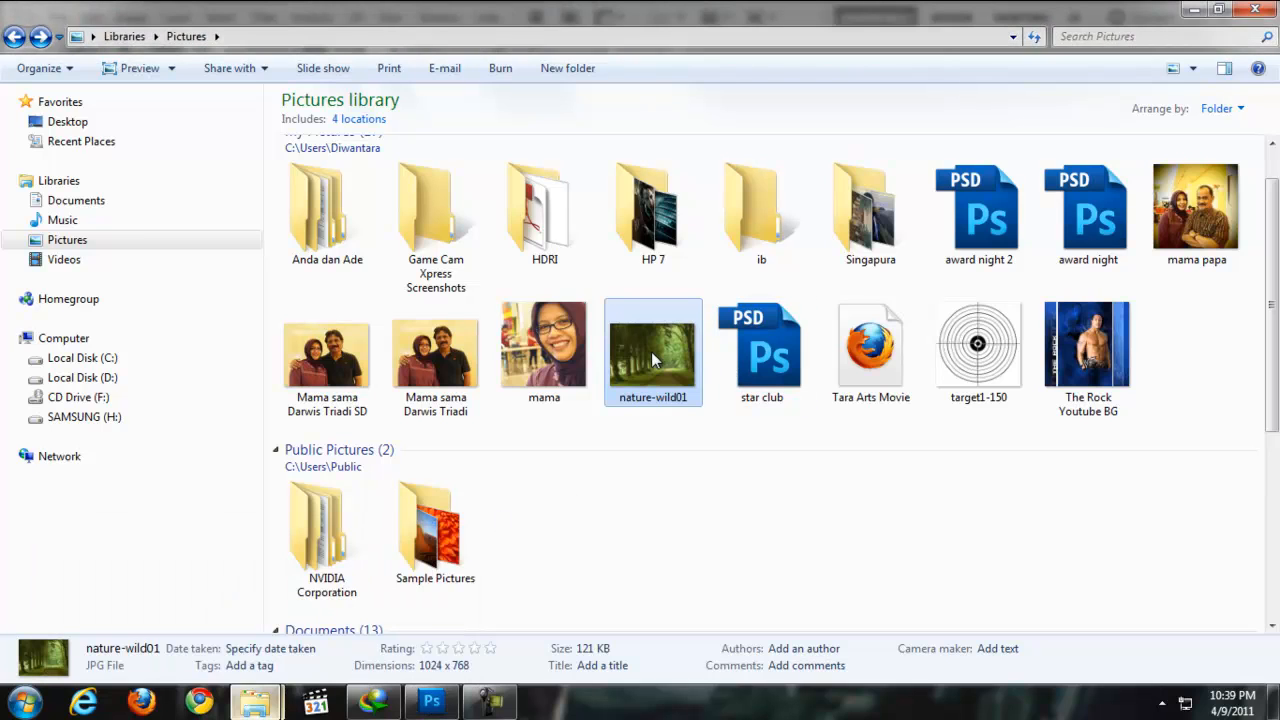
left_click(432, 700)
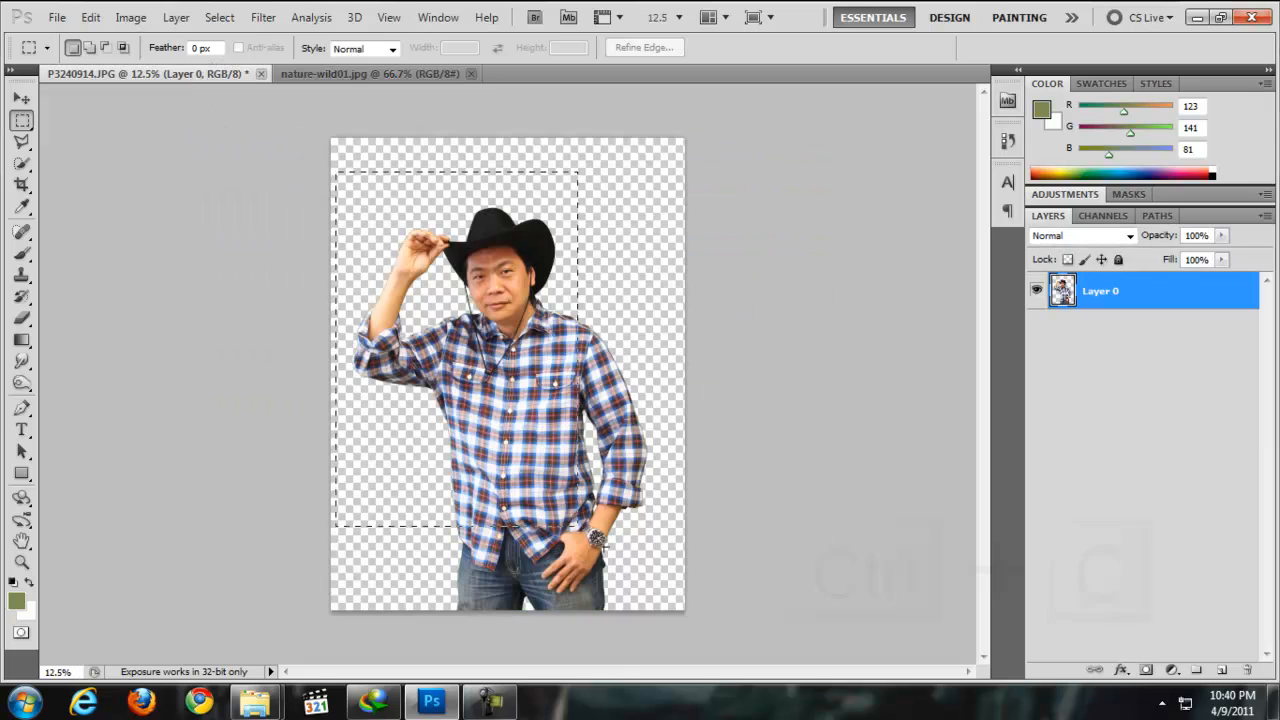
Step: Copy the cowboy cutout and paste it into nature-wild01 as Layer 1
key("ctrl+c")
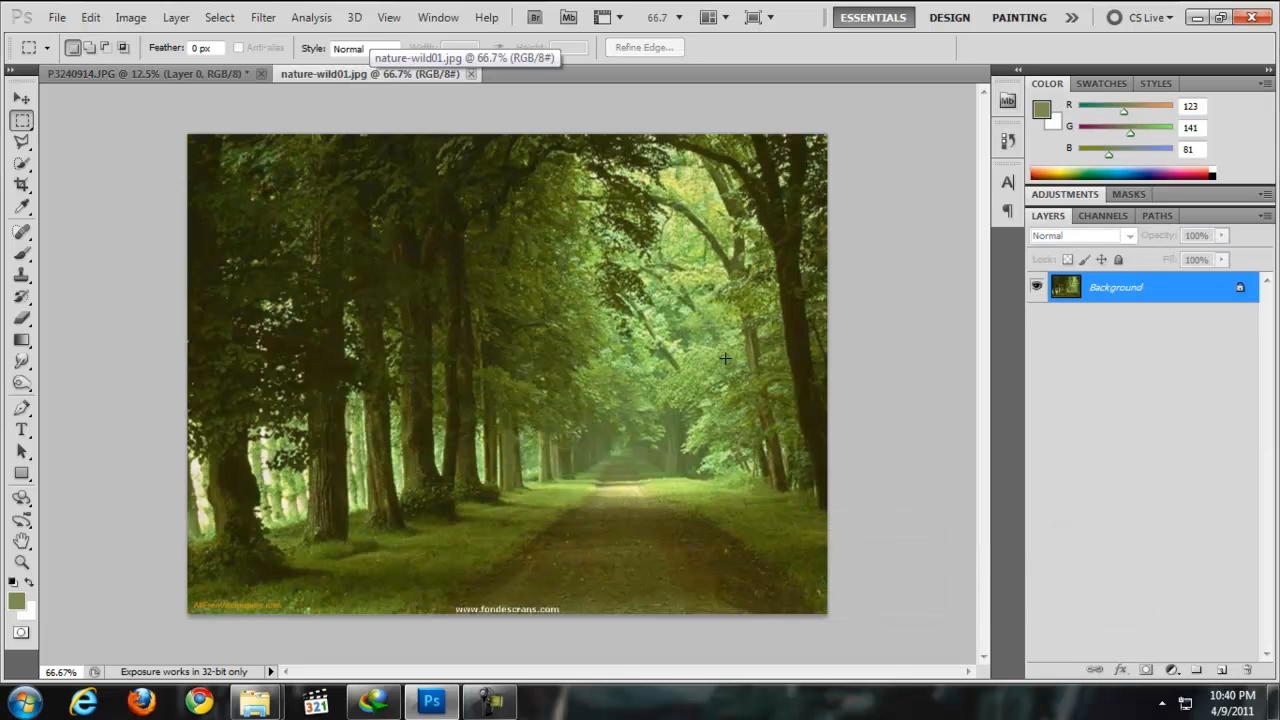
key("ctrl+v")
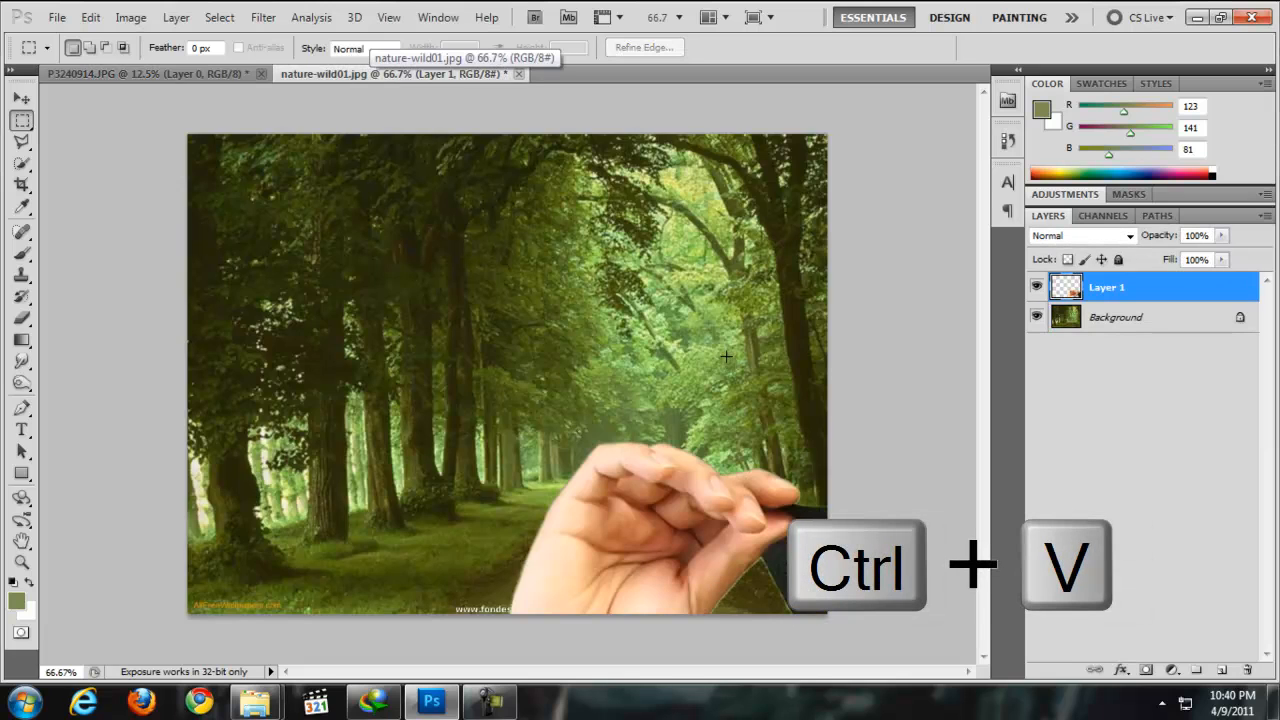
key("ctrl+v")
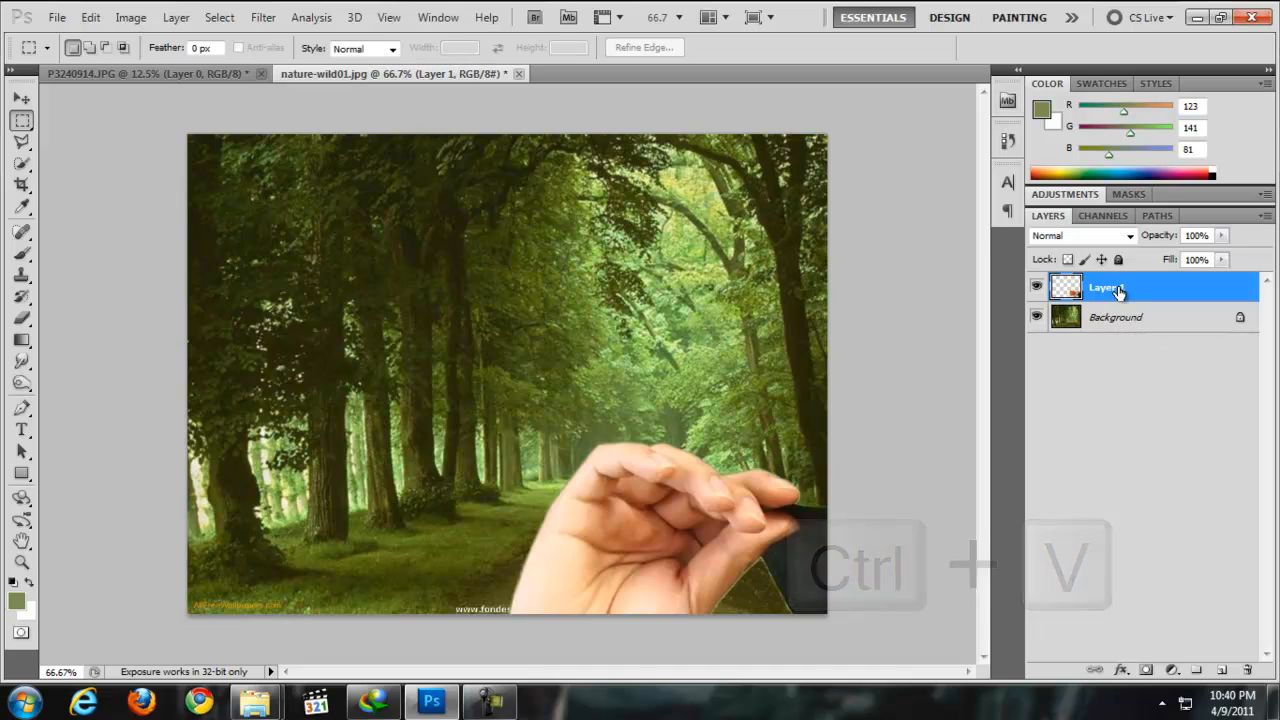
key("ctrl+v")
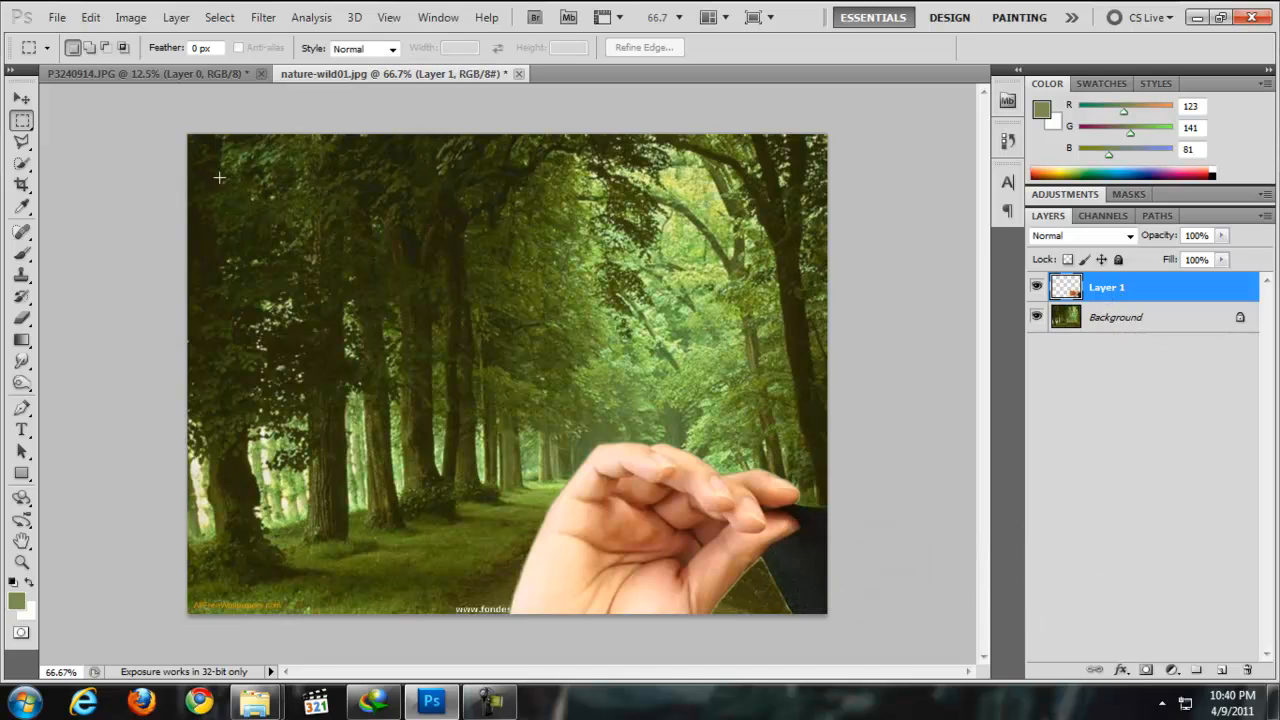
mouse_move(193, 173)
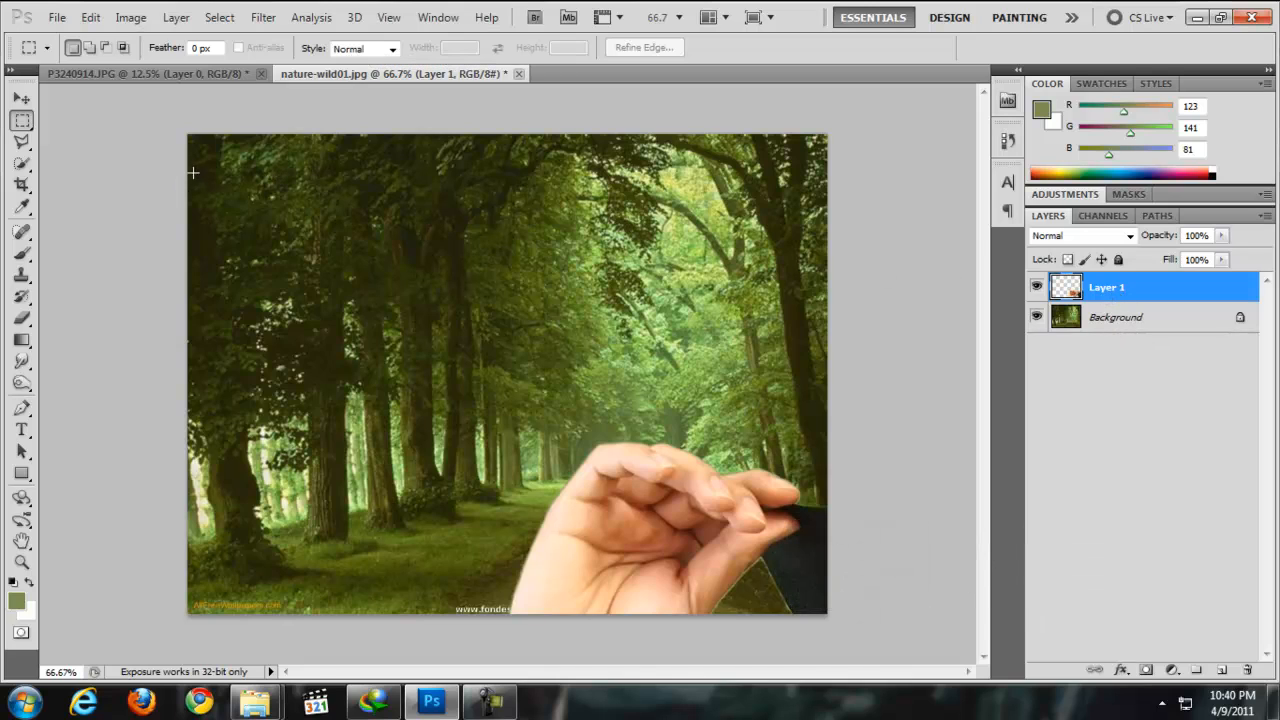
Step: Scale the cowboy layer to about 12.13% and move him onto the path's right side
key("ctrl+t")
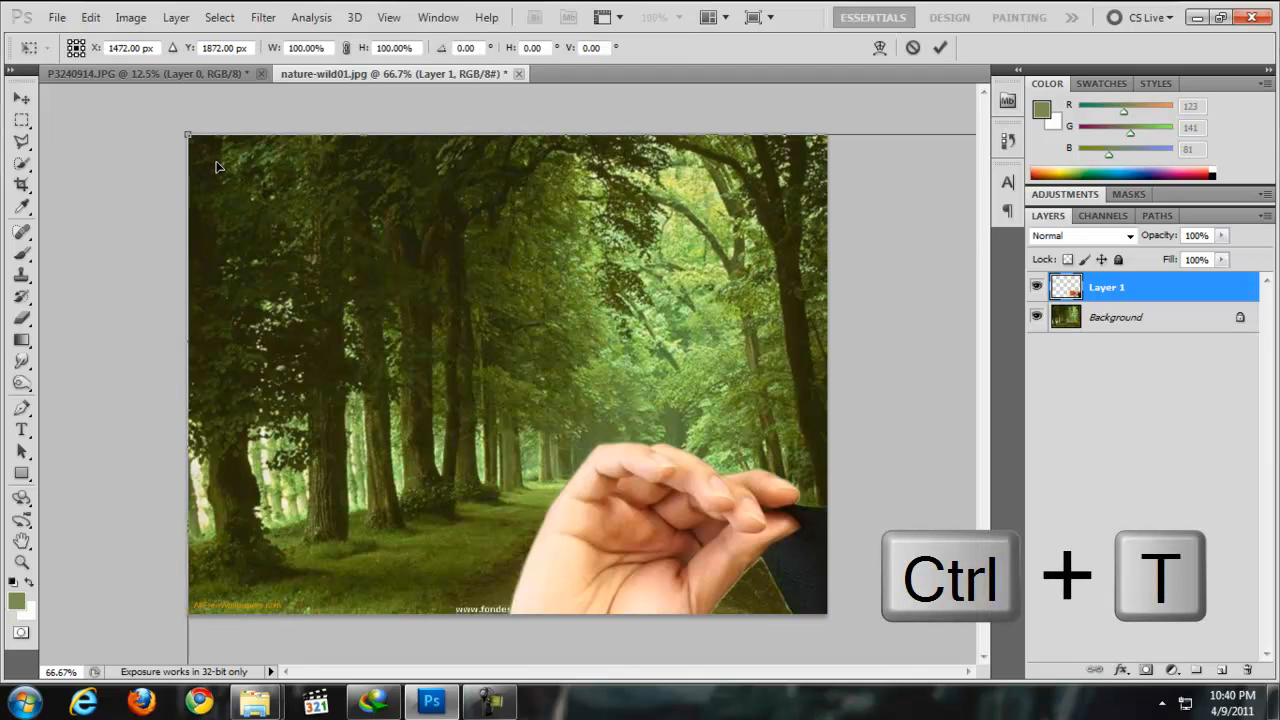
mouse_move(285, 214)
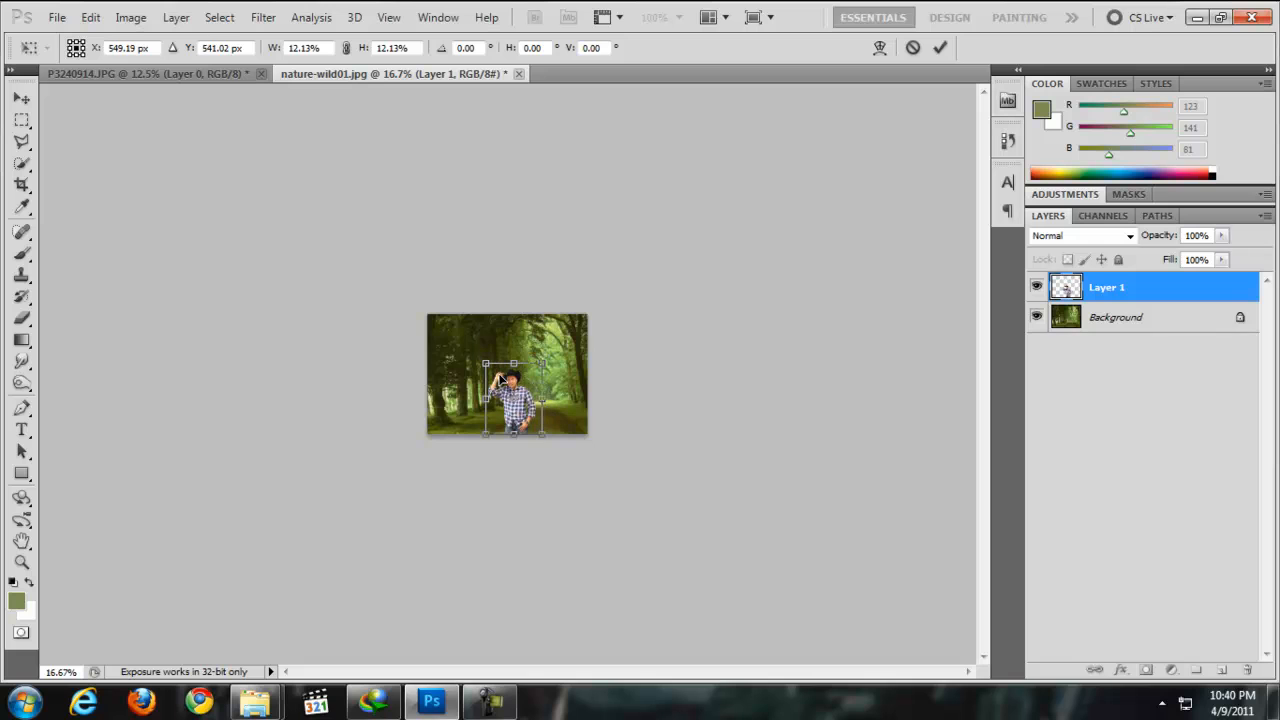
key("ctrl+=")
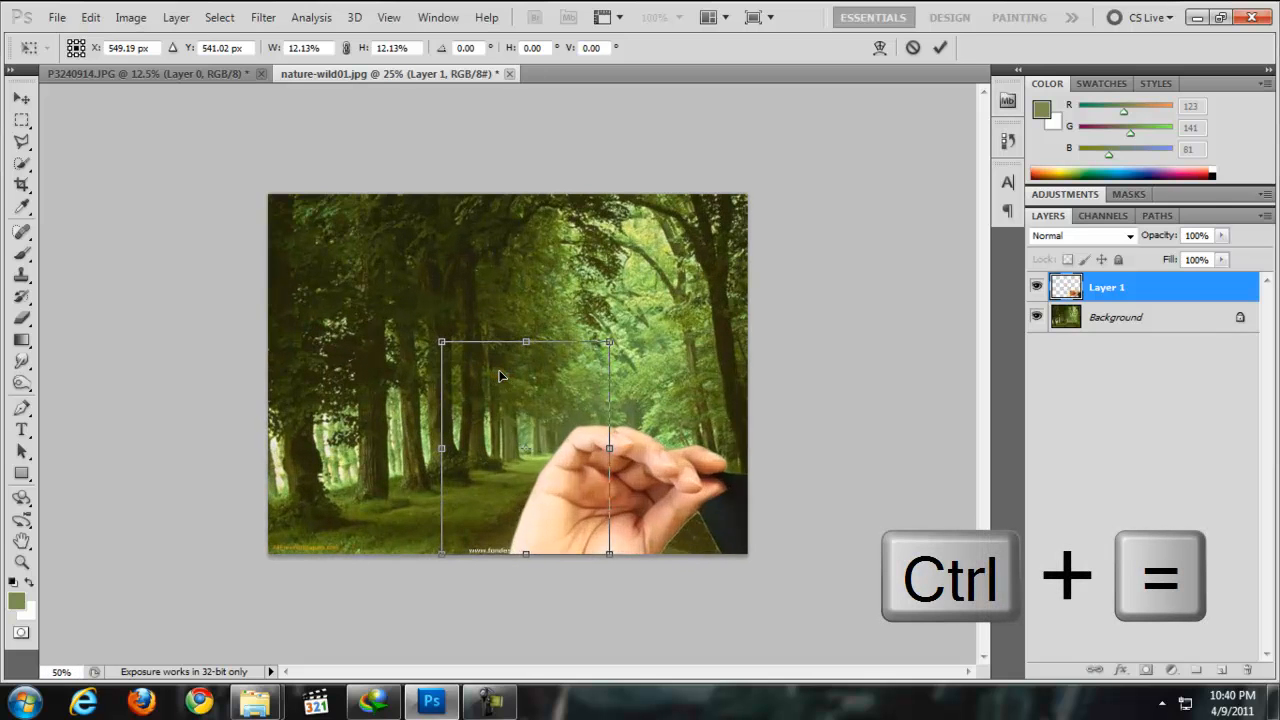
key("ctrl+=")
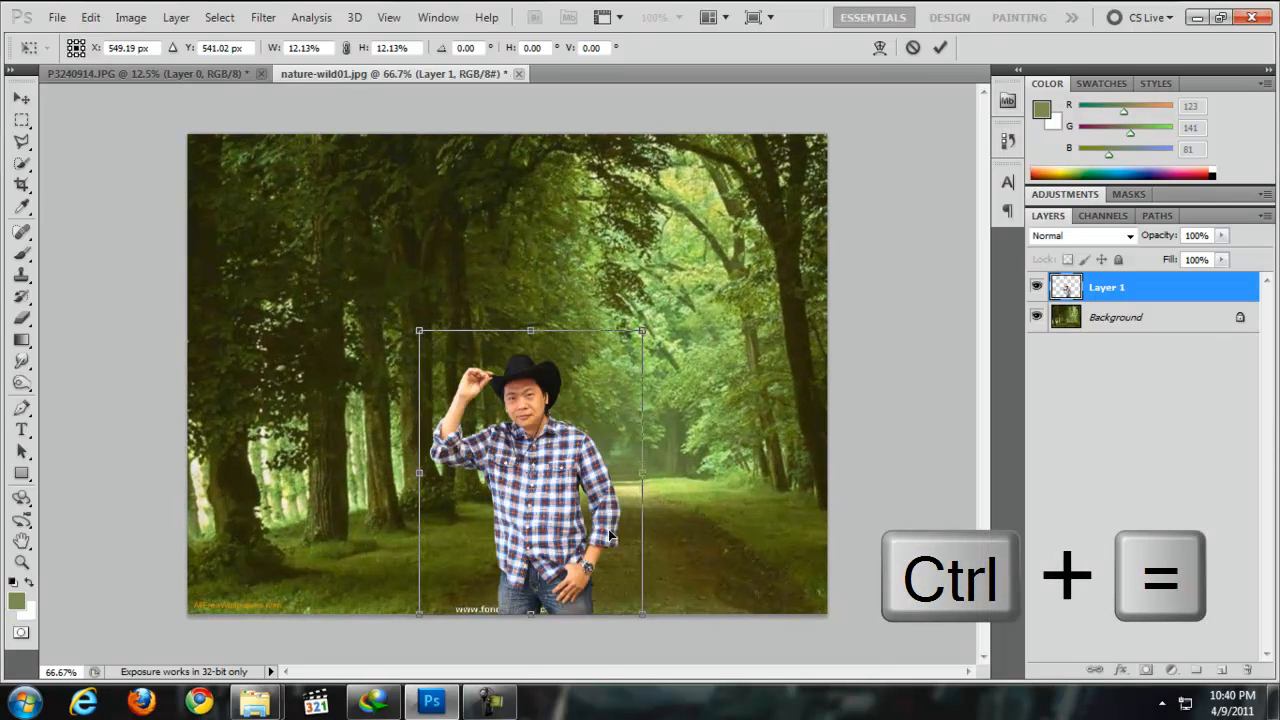
left_click_drag(530, 470, 690, 470)
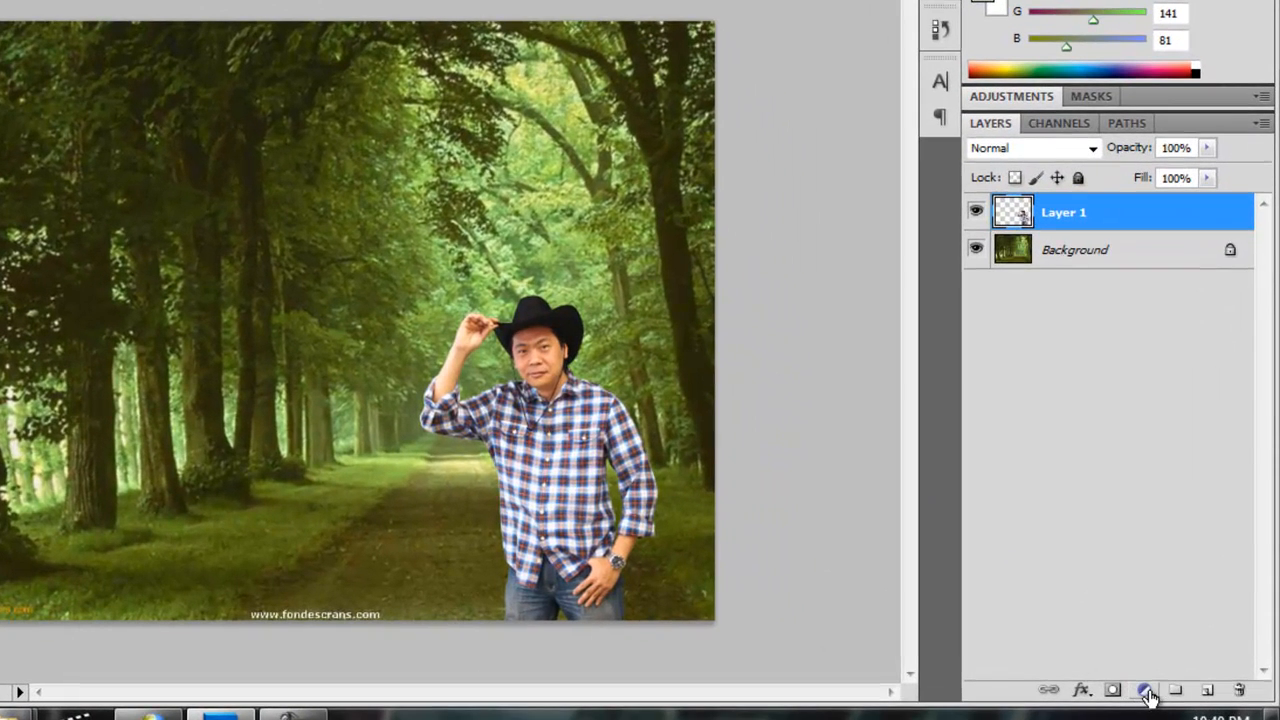
Step: Add a Color Balance adjustment layer with midtones Magenta–Green at +64
left_click(1144, 690)
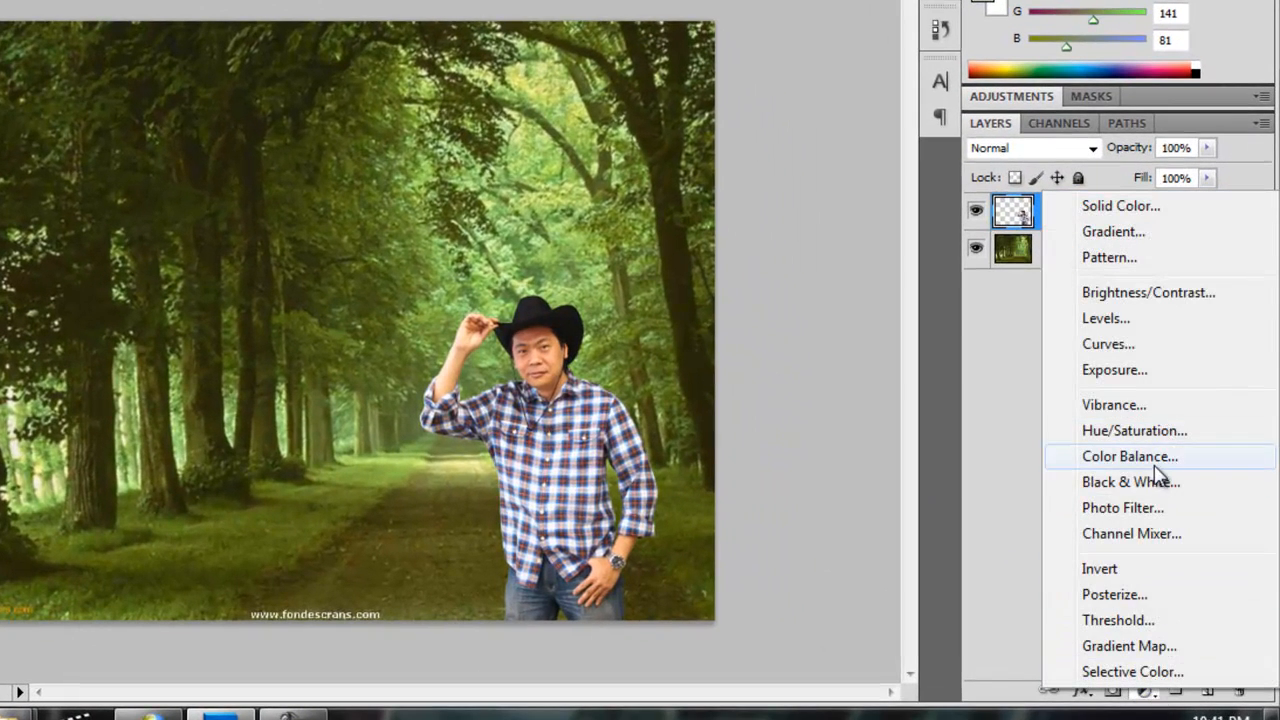
left_click(1129, 456)
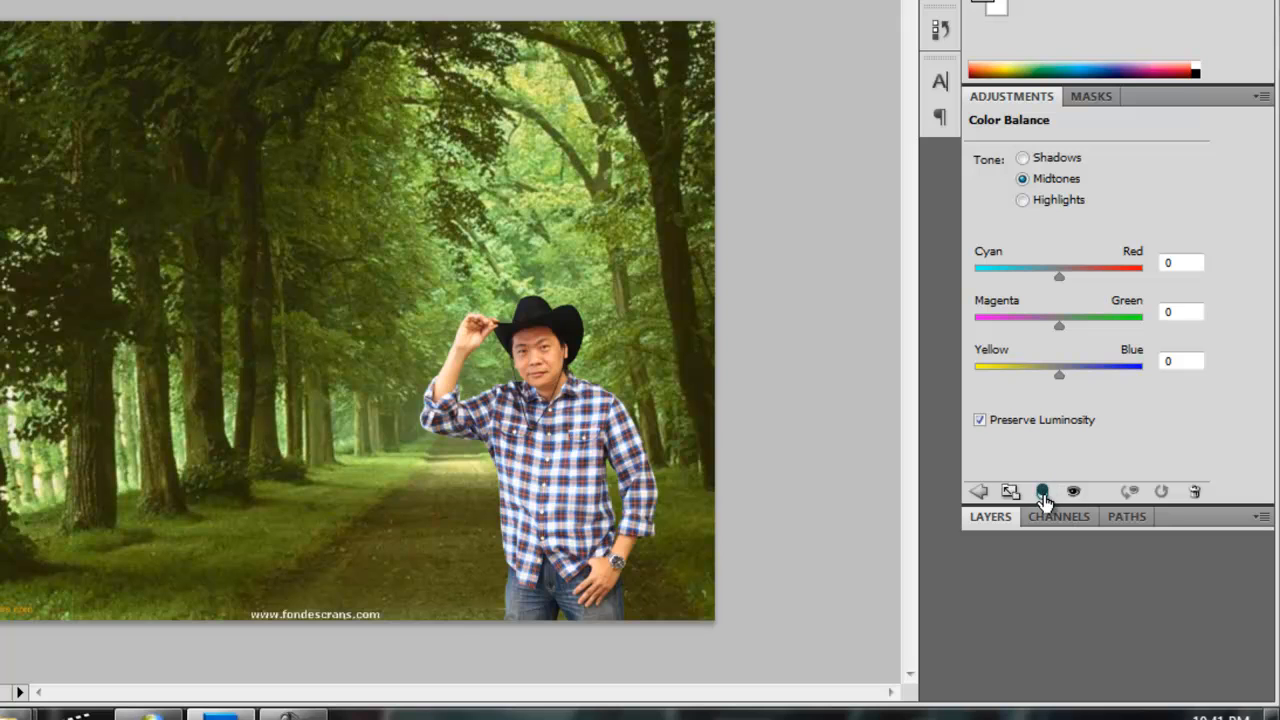
mouse_move(1046, 472)
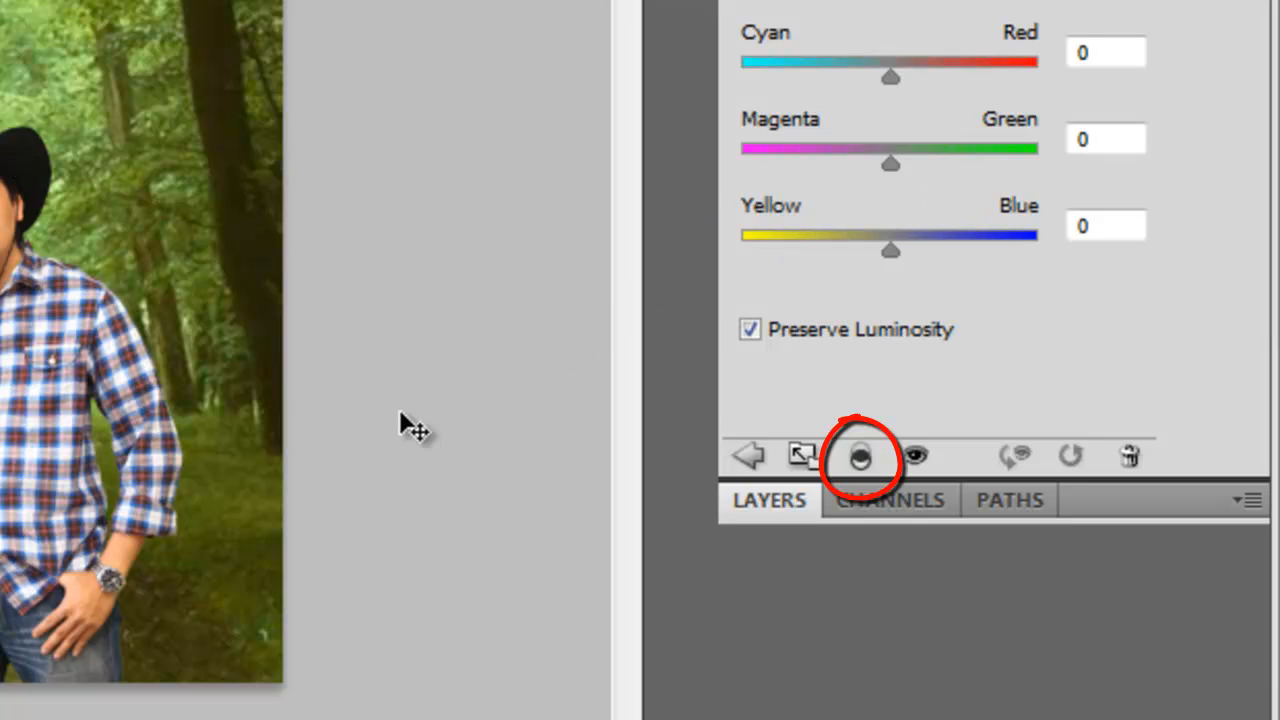
mouse_move(878, 210)
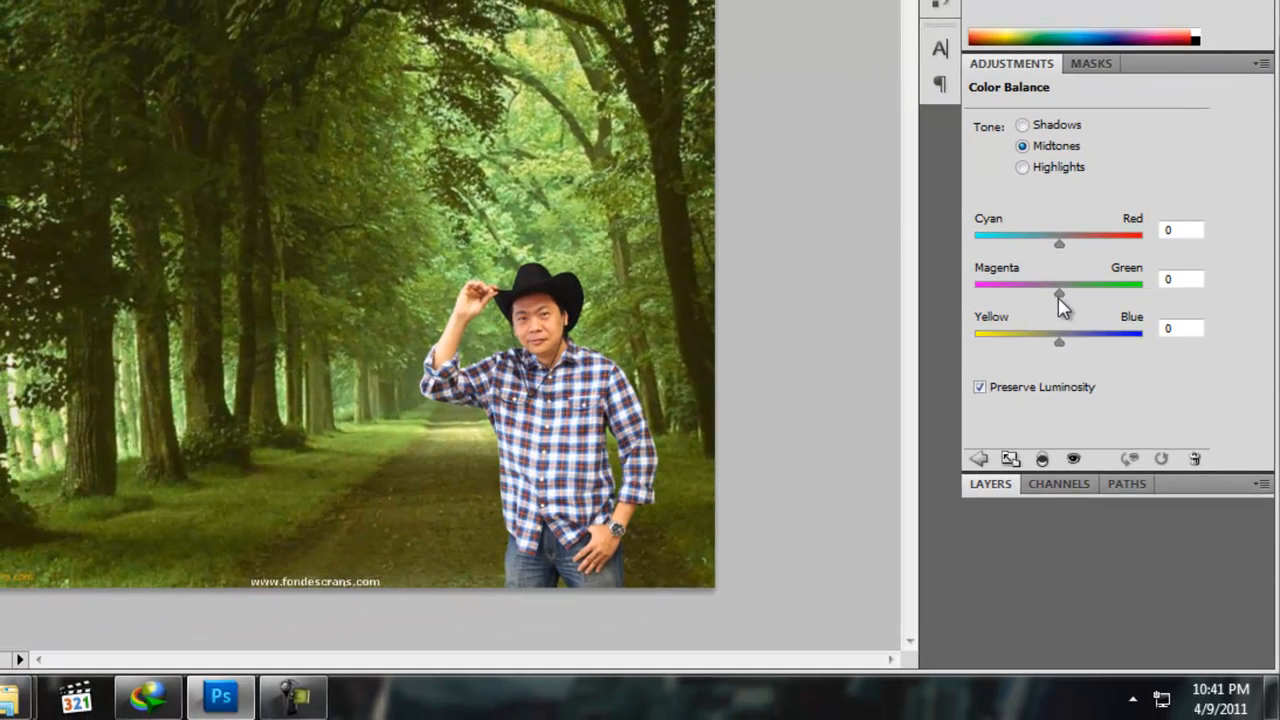
left_click_drag(1058, 283, 1088, 283)
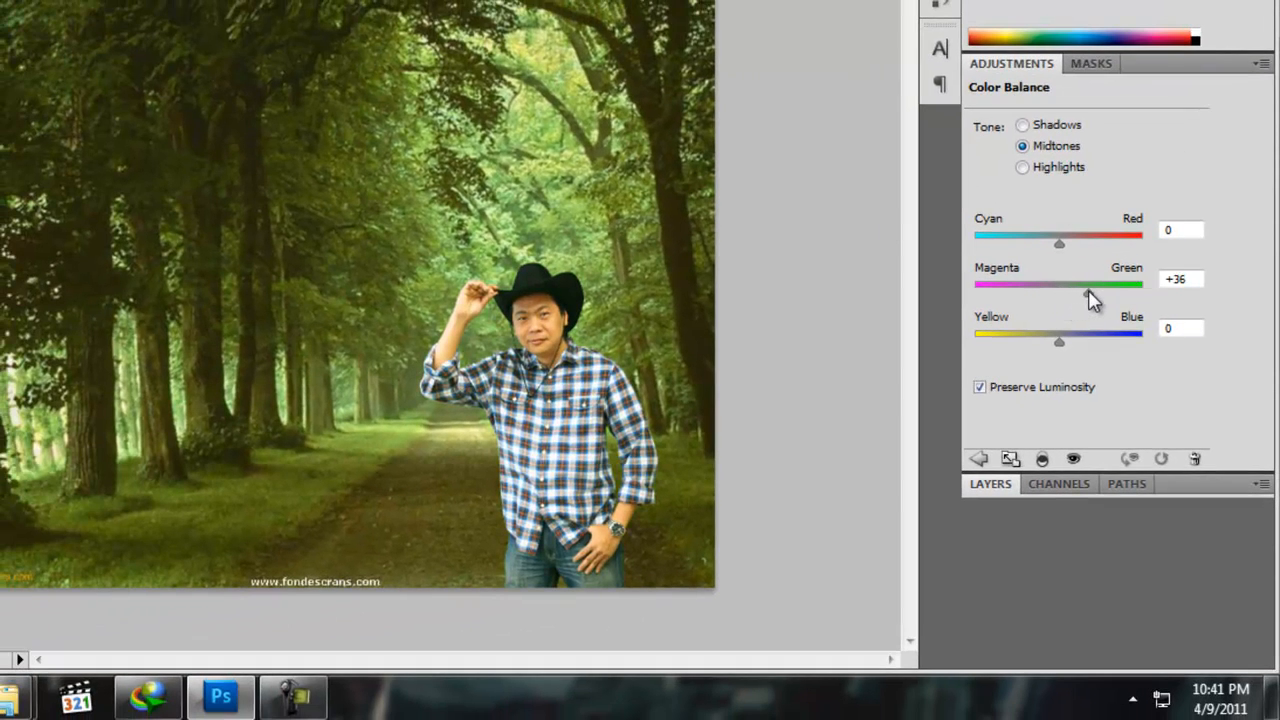
left_click_drag(1060, 284, 1075, 284)
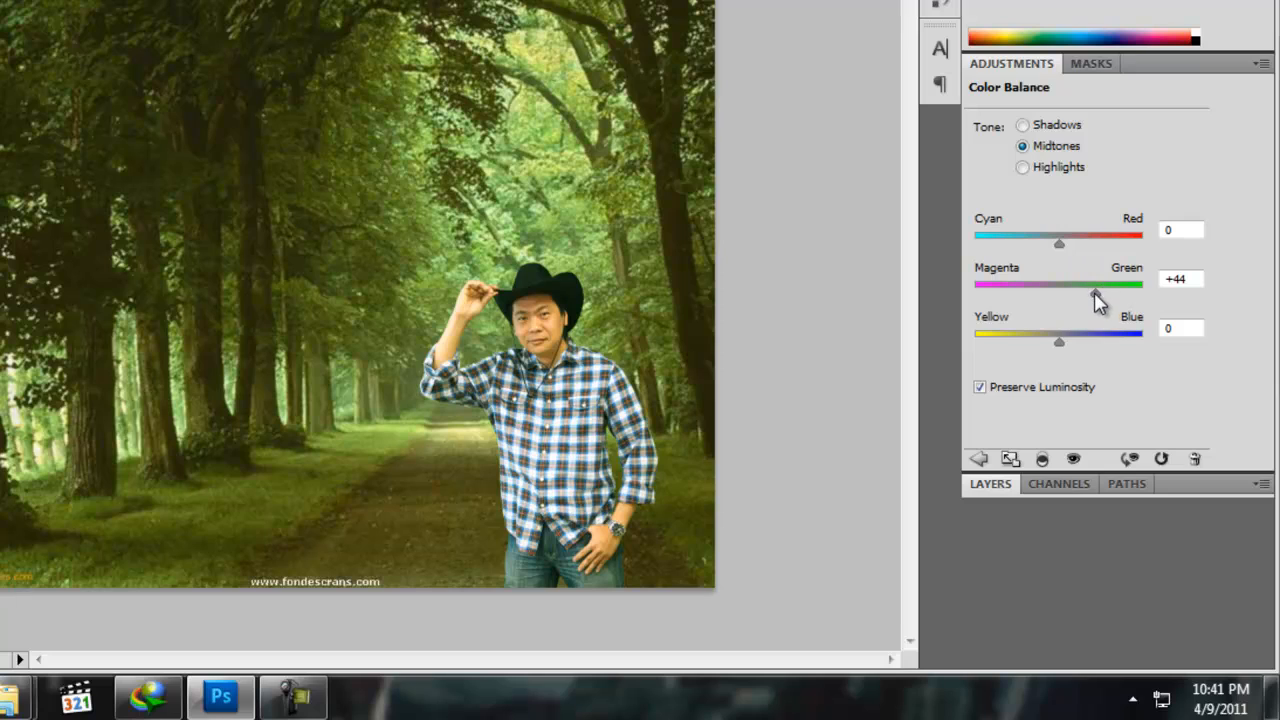
left_click_drag(1100, 285, 1120, 285)
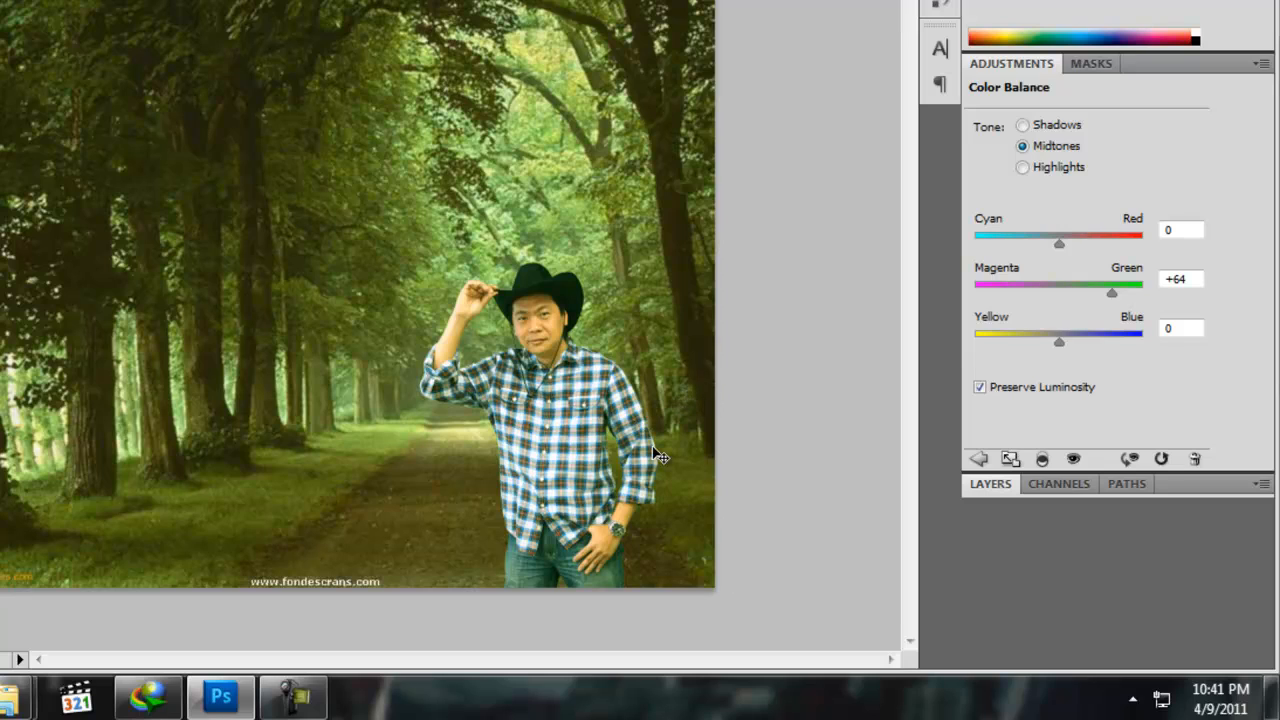
mouse_move(137, 538)
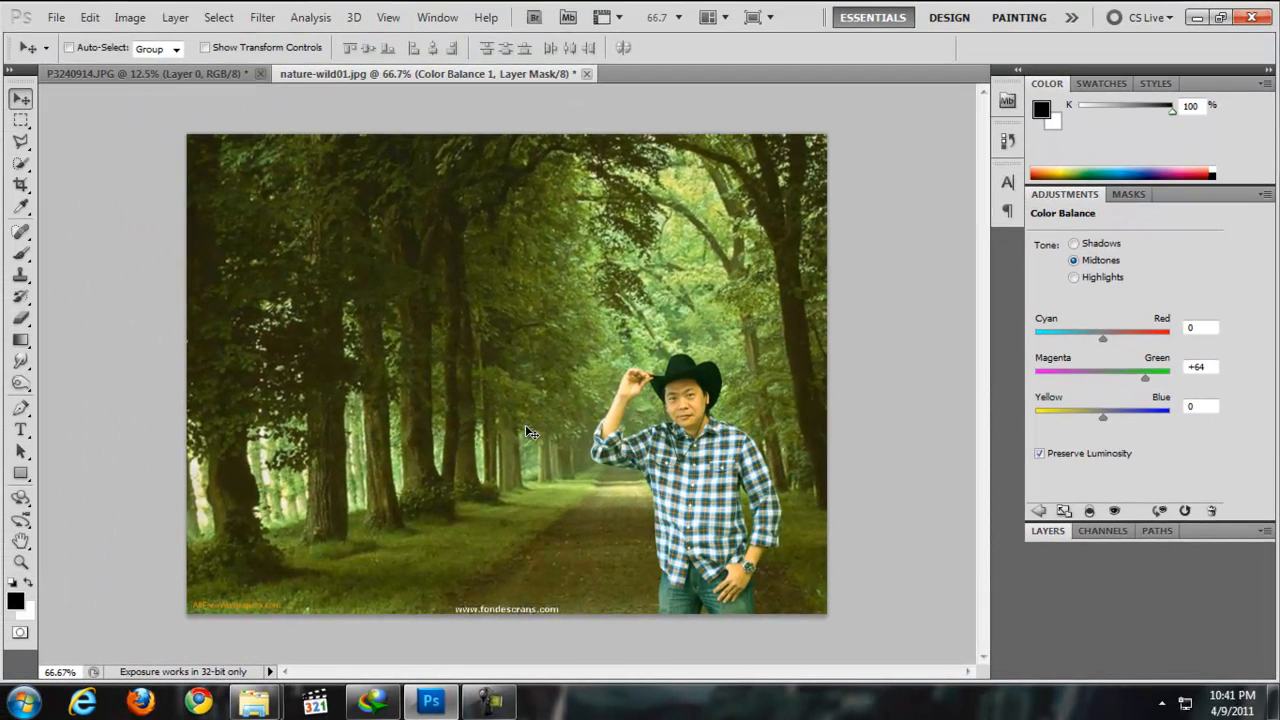
mouse_move(5, 250)
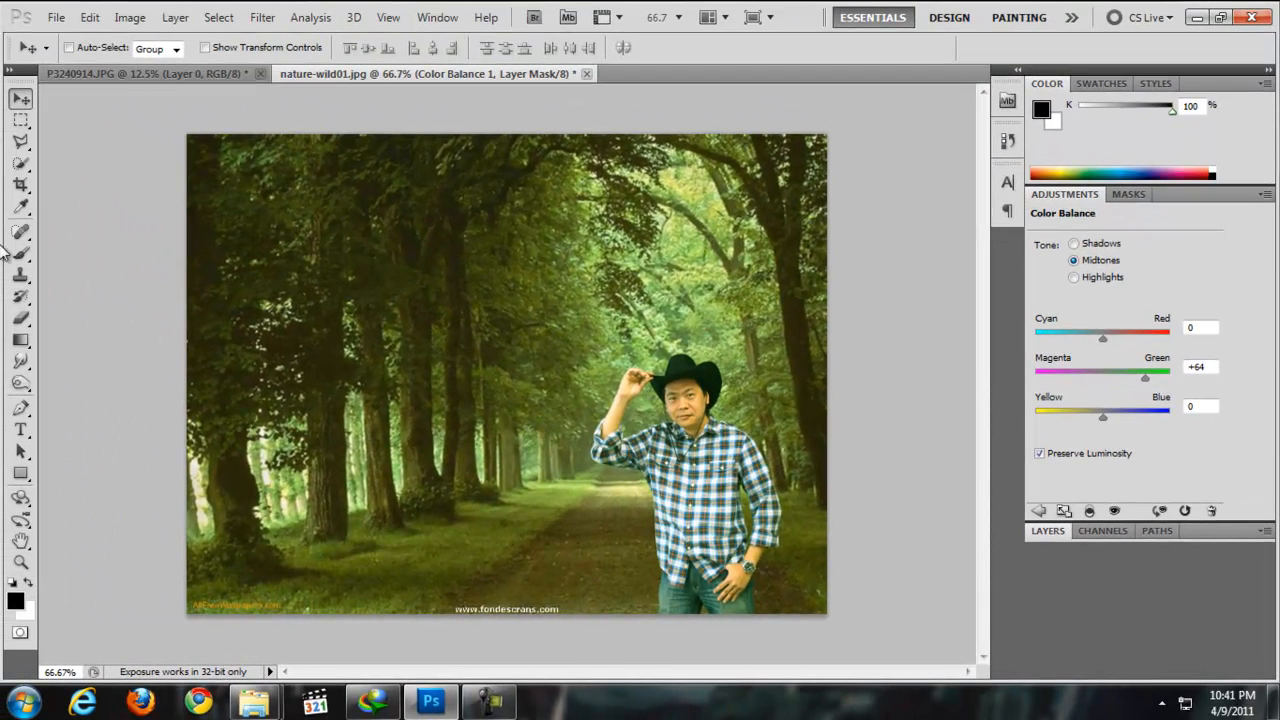
left_click(489, 700)
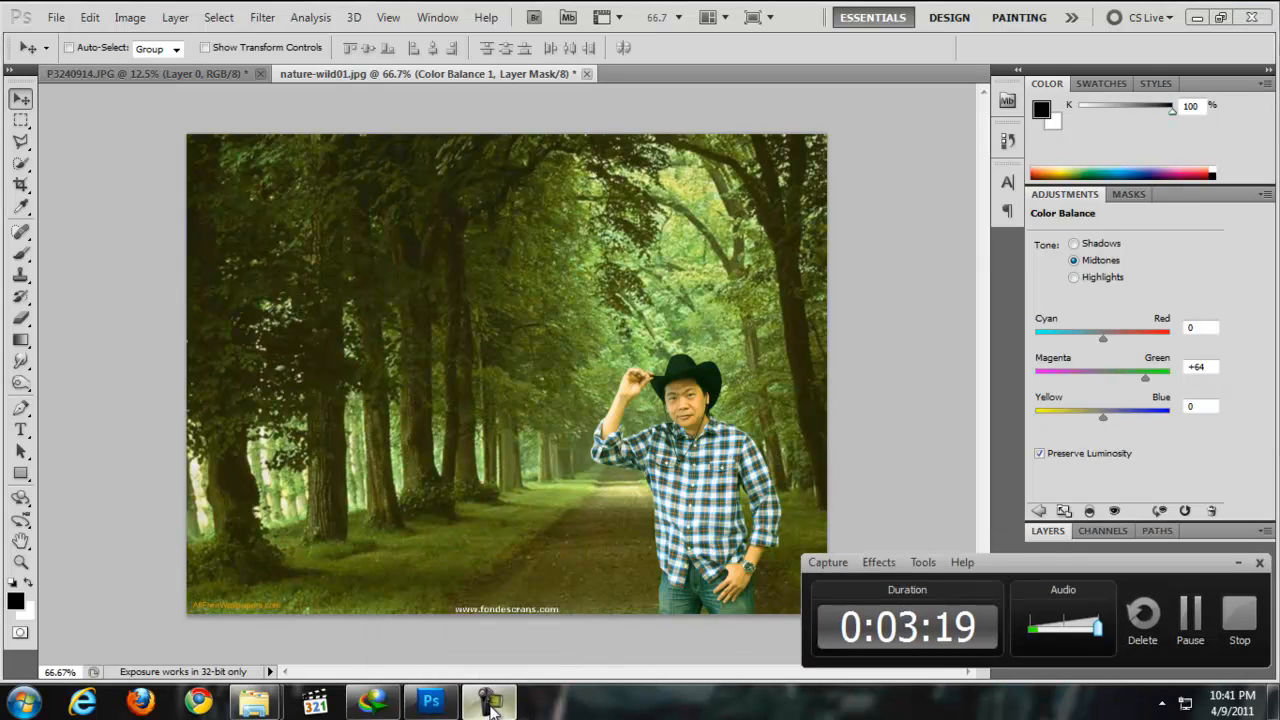